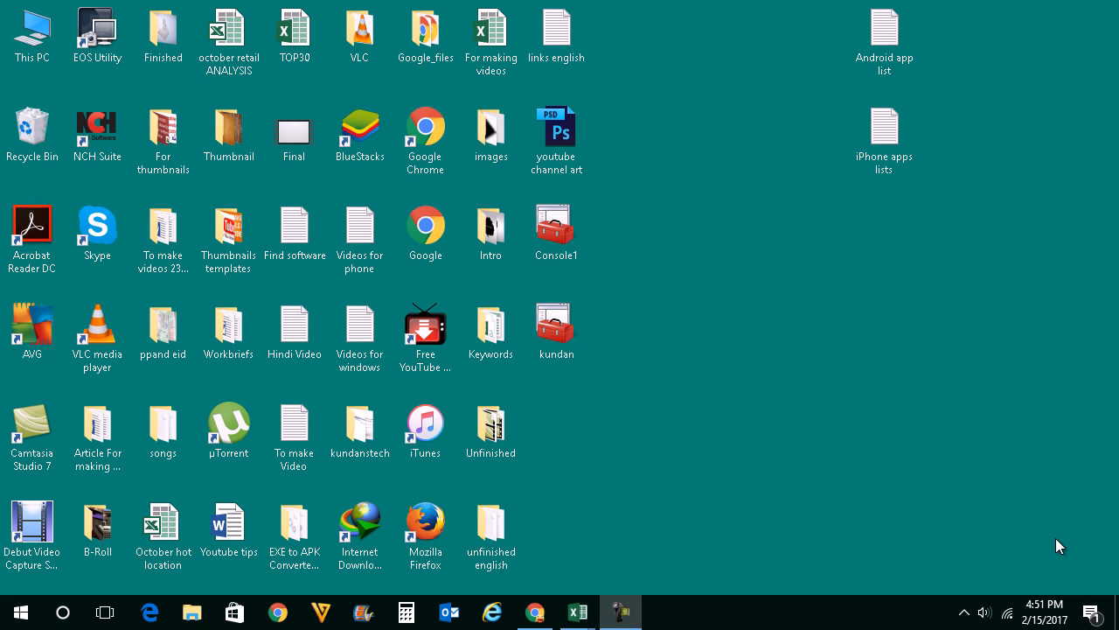
Launch regedit from the Run box
{"action": "key", "text": "Win+r"}
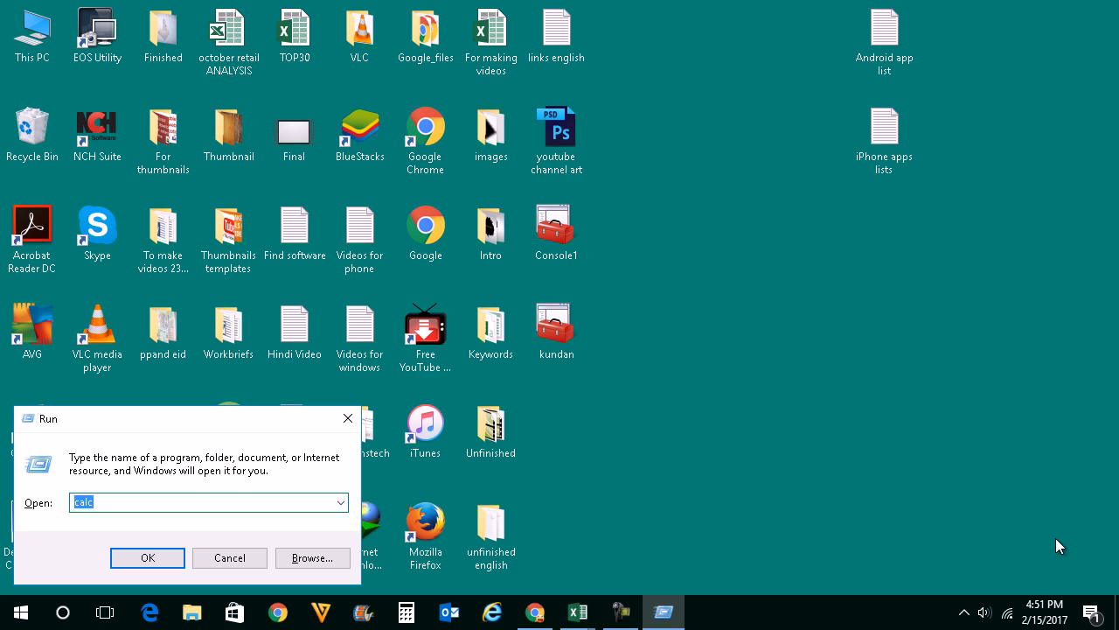
{"action": "type", "text": "re"}
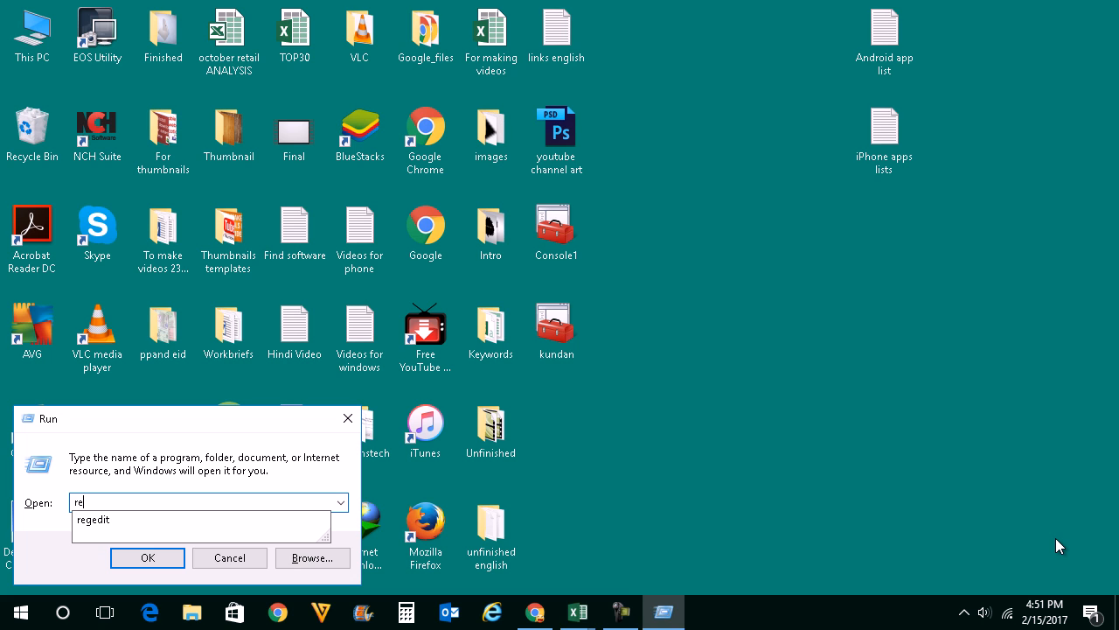
{"action": "type", "text": "gedit"}
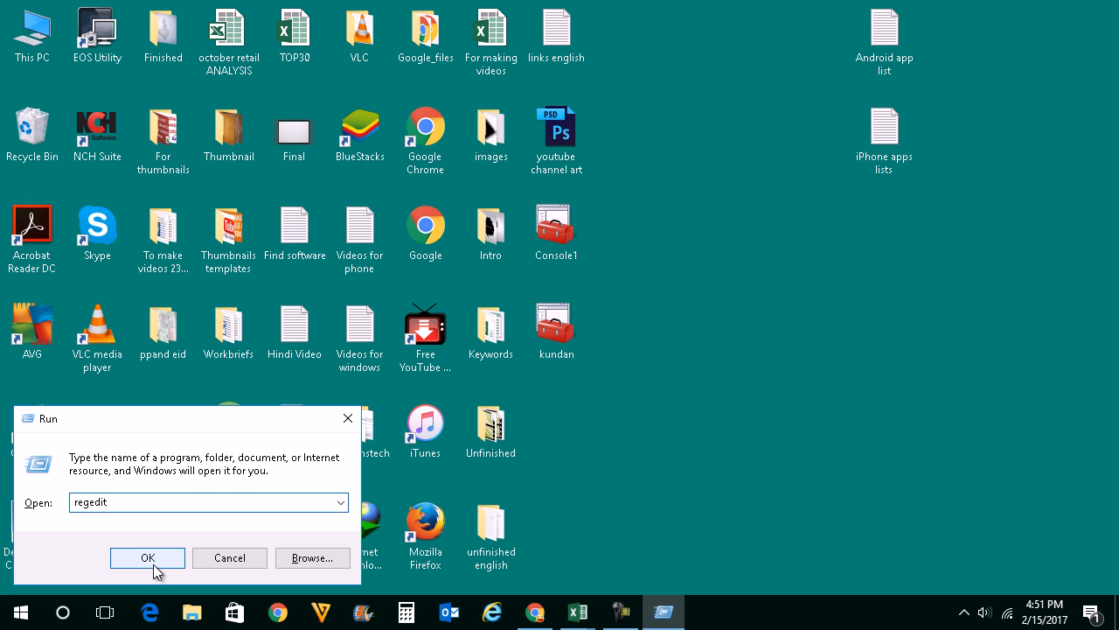
{"action": "left_click", "coordinate": [147, 557]}
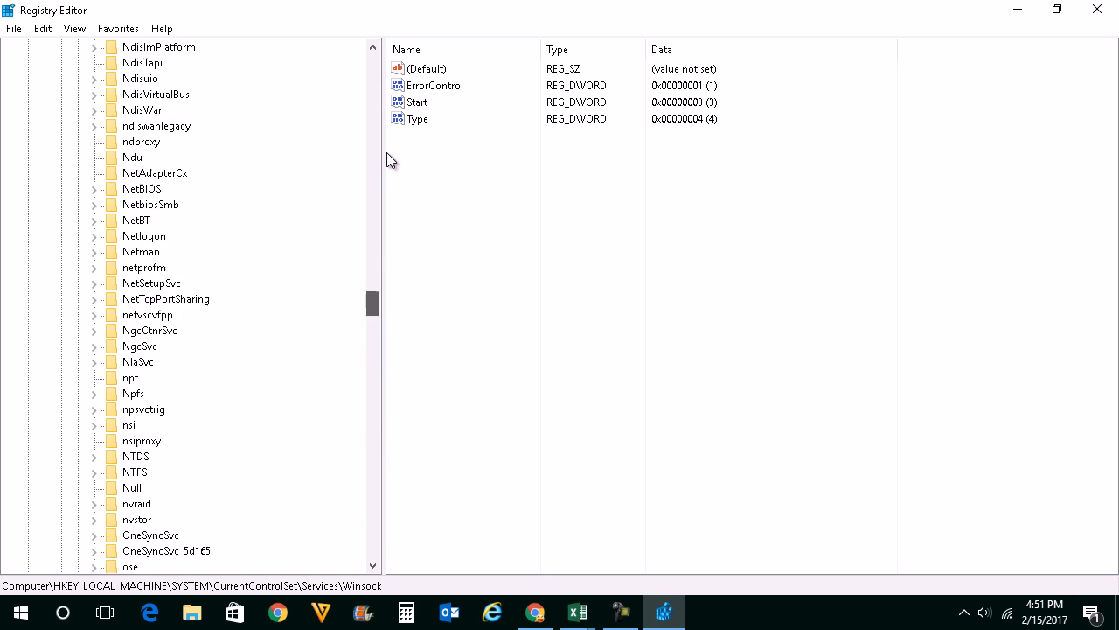
Expand HKEY_LOCAL_MACHINE\SOFTWARE\Policies\Microsoft\Windows in the registry tree
{"action": "left_click", "coordinate": [27, 94]}
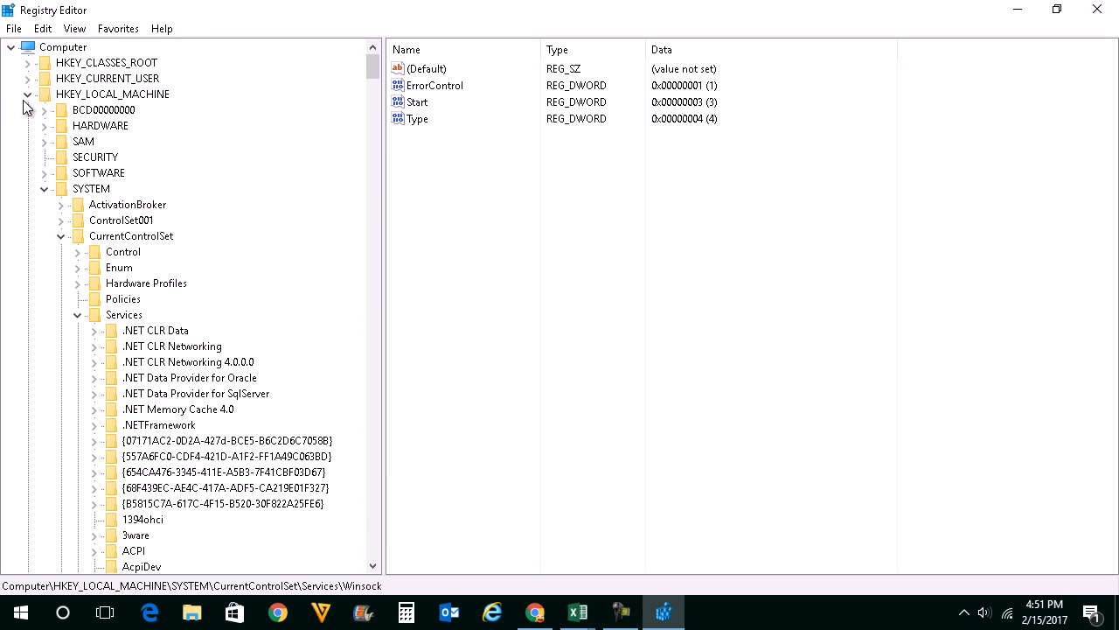
{"action": "left_click", "coordinate": [27, 94]}
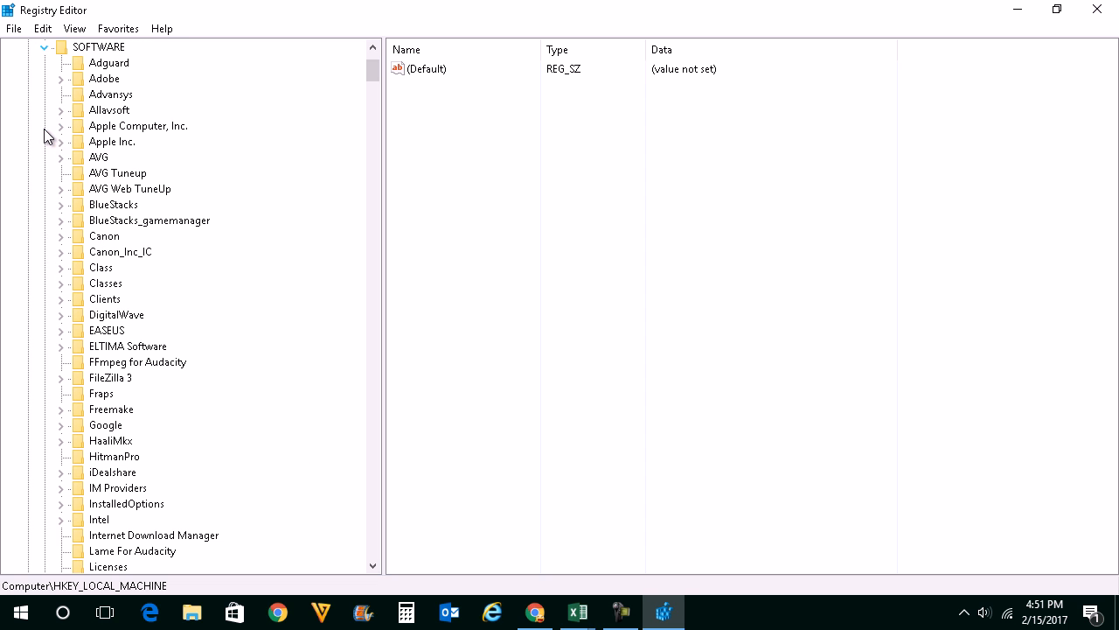
{"action": "scroll", "scroll_direction": "down", "scroll_amount": 3}
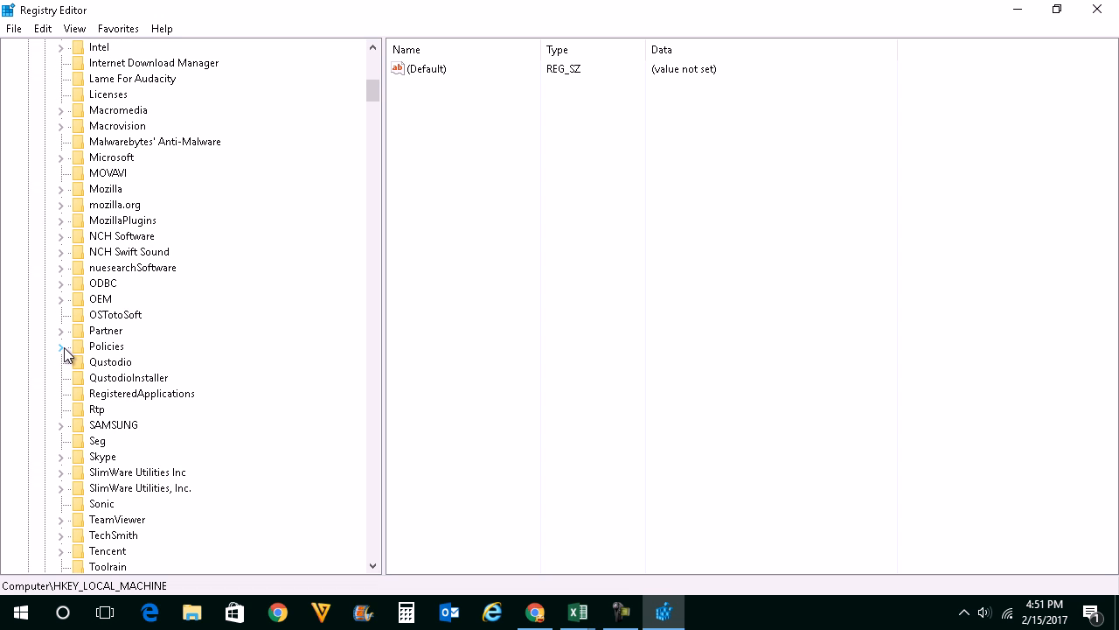
{"action": "left_click", "coordinate": [62, 346]}
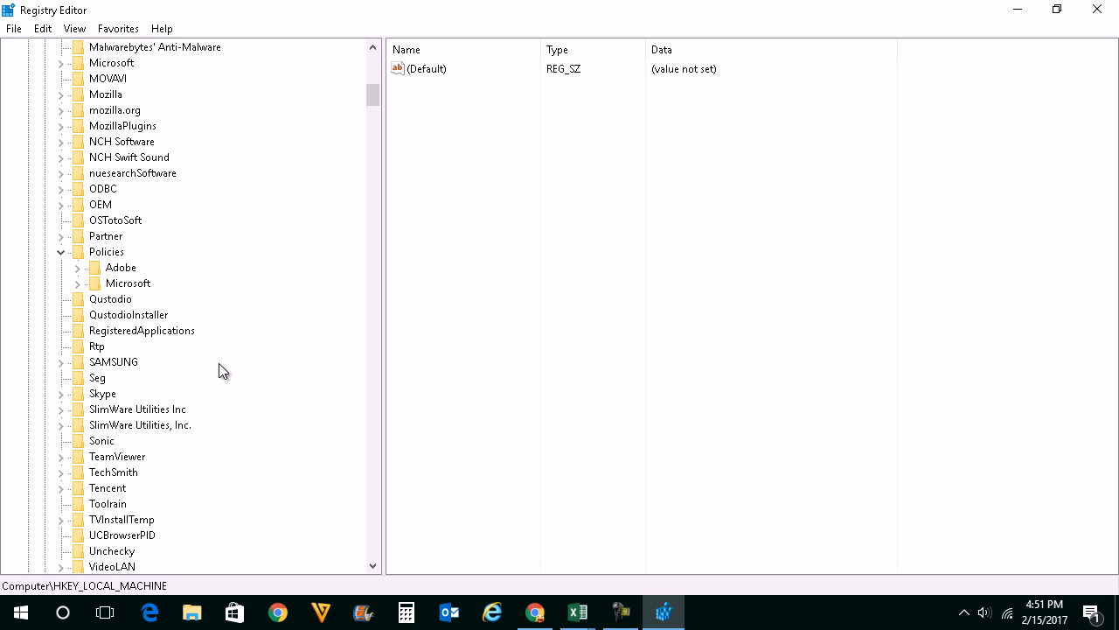
{"action": "scroll", "scroll_direction": "down", "scroll_amount": 3}
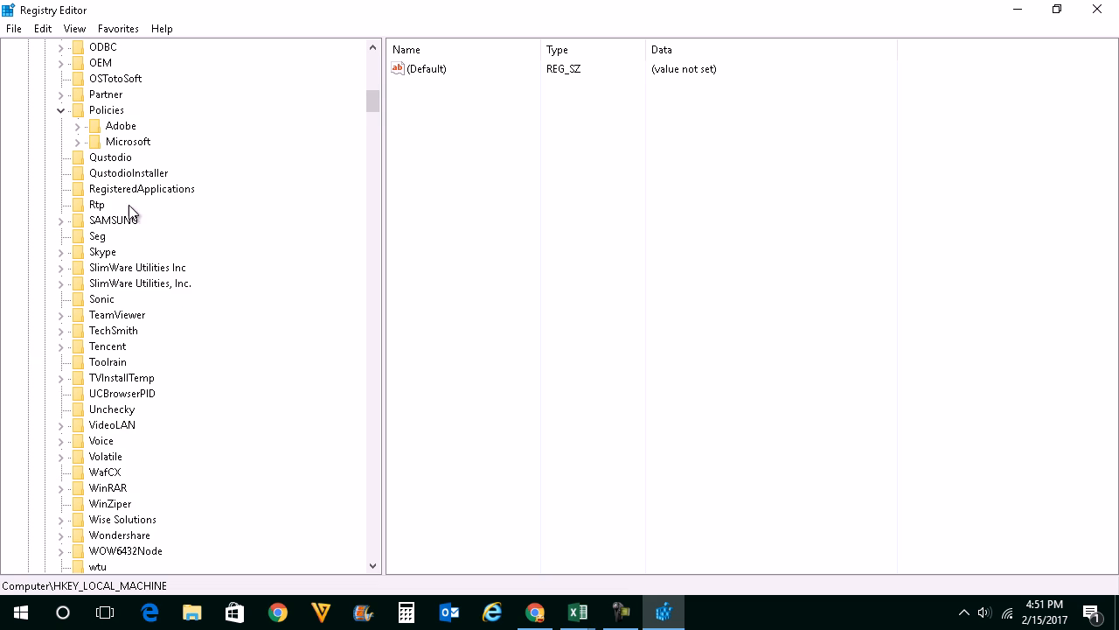
{"action": "left_click", "coordinate": [77, 141]}
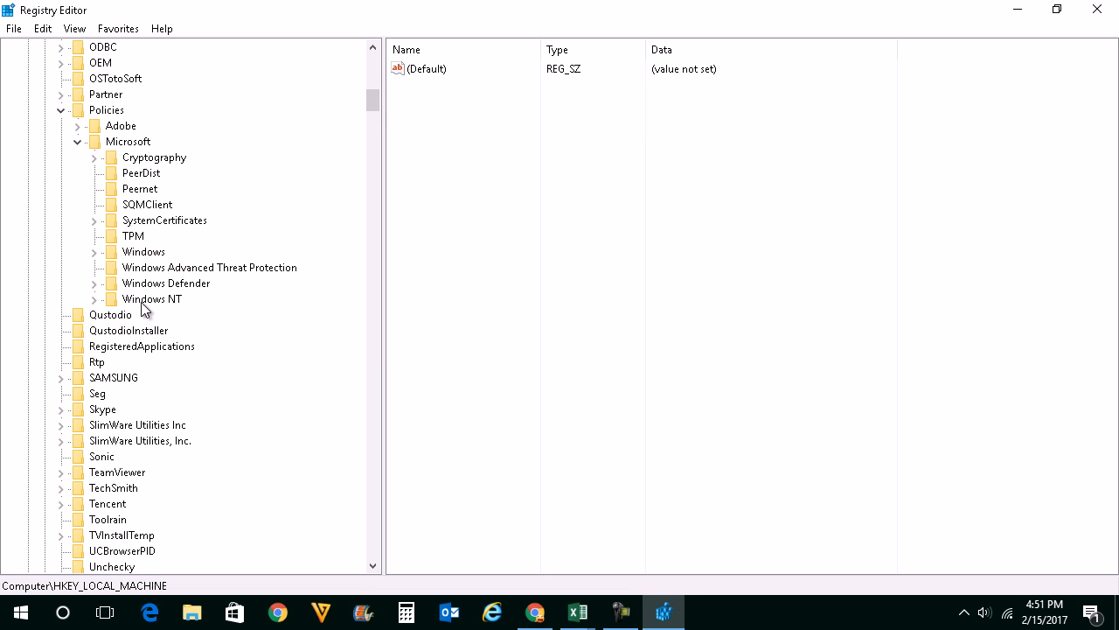
{"action": "mouse_move", "coordinate": [98, 261]}
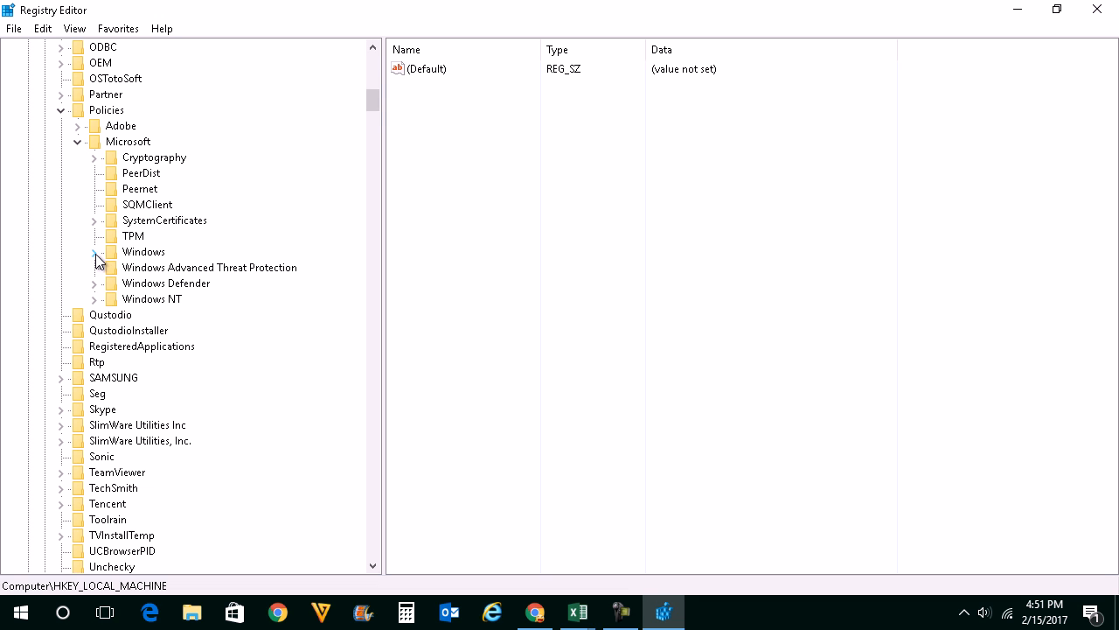
{"action": "left_click", "coordinate": [95, 251]}
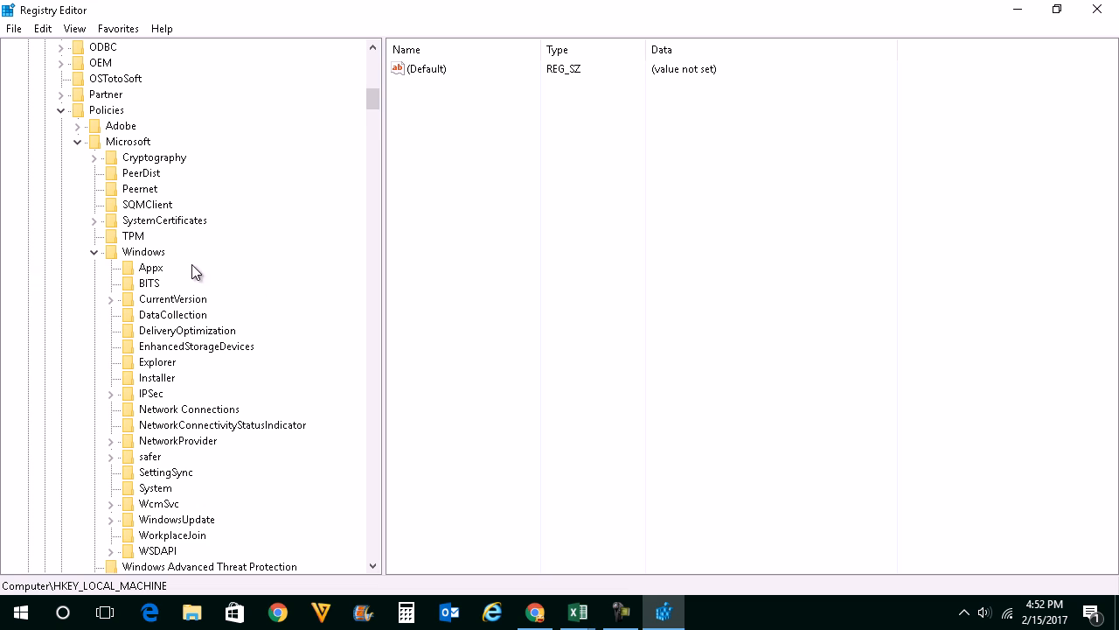
Create a 'Windows Search' subkey under the Windows key and select it
{"action": "right_click", "coordinate": [143, 252]}
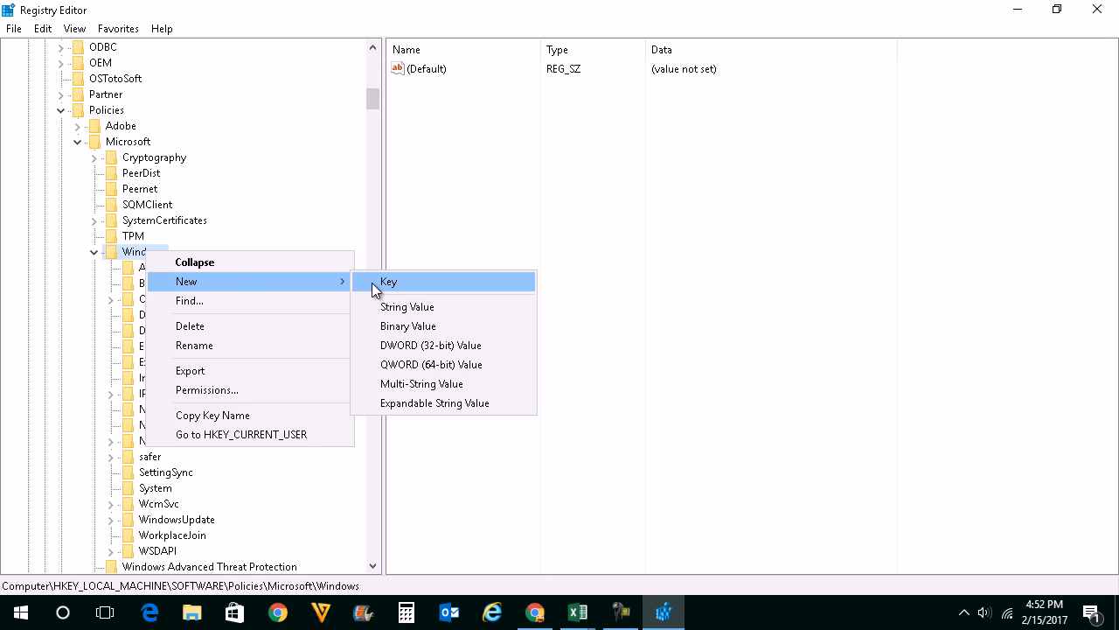
{"action": "left_click", "coordinate": [389, 281]}
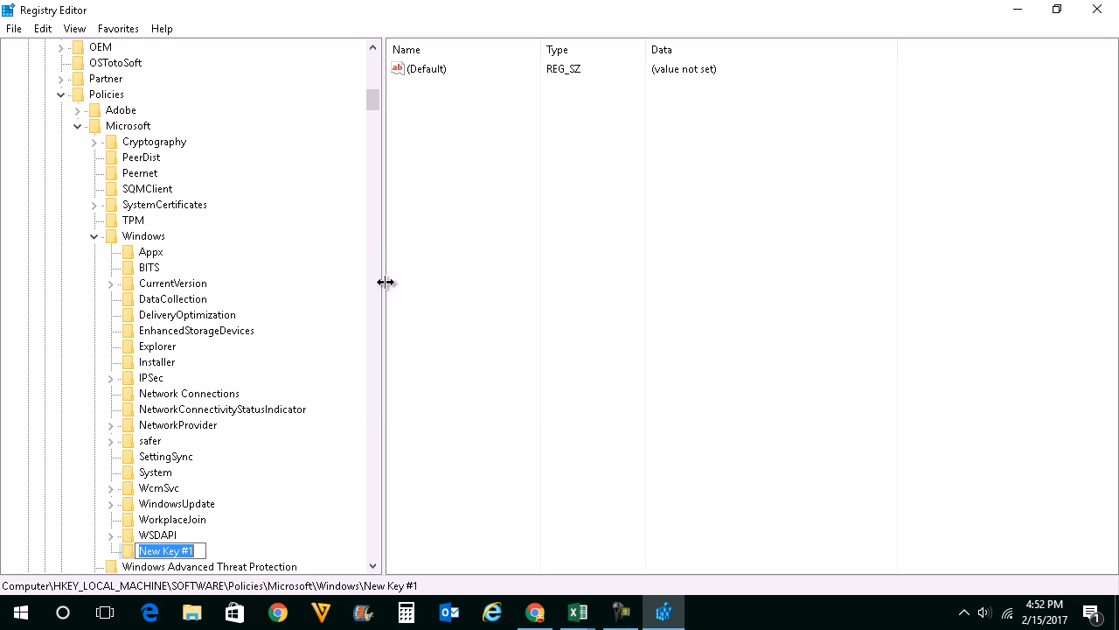
{"action": "type", "text": "Windows Search"}
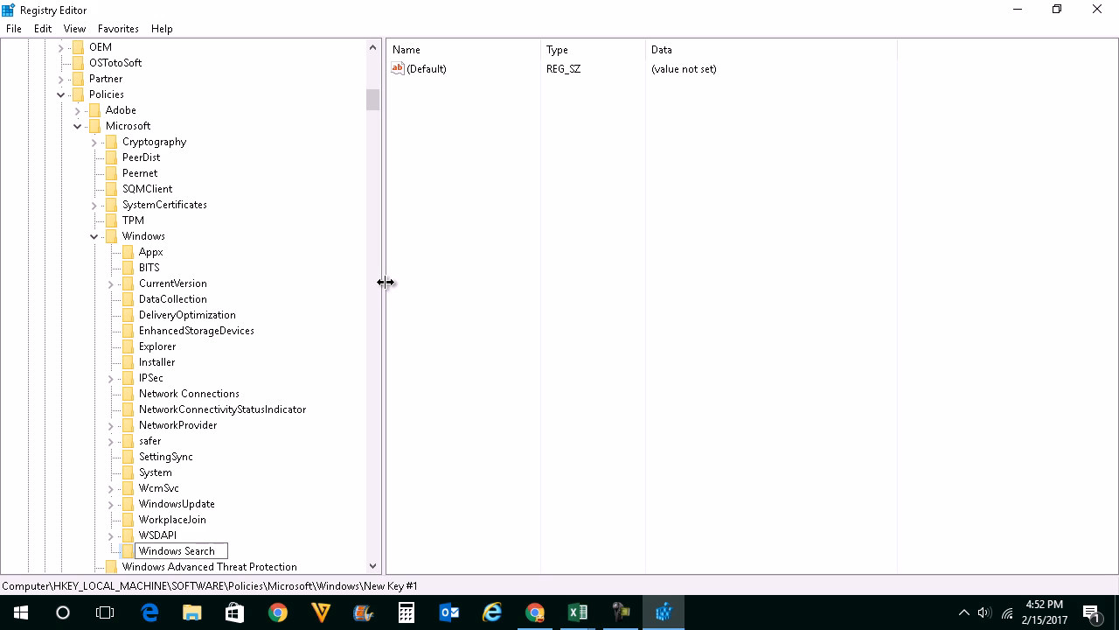
{"action": "left_click", "coordinate": [158, 534]}
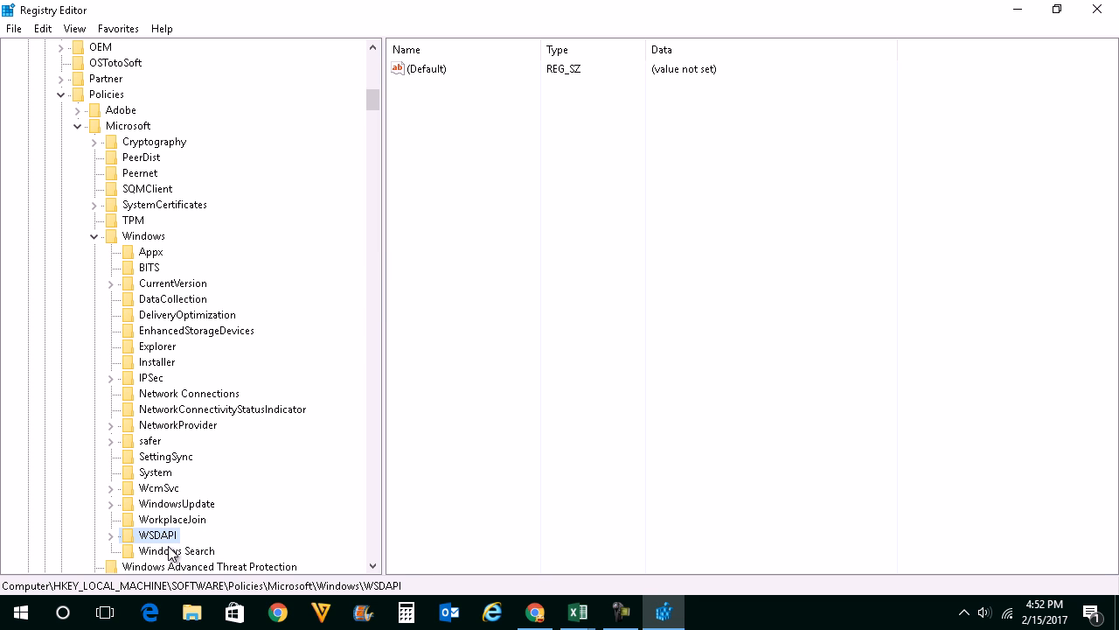
{"action": "left_click", "coordinate": [176, 550]}
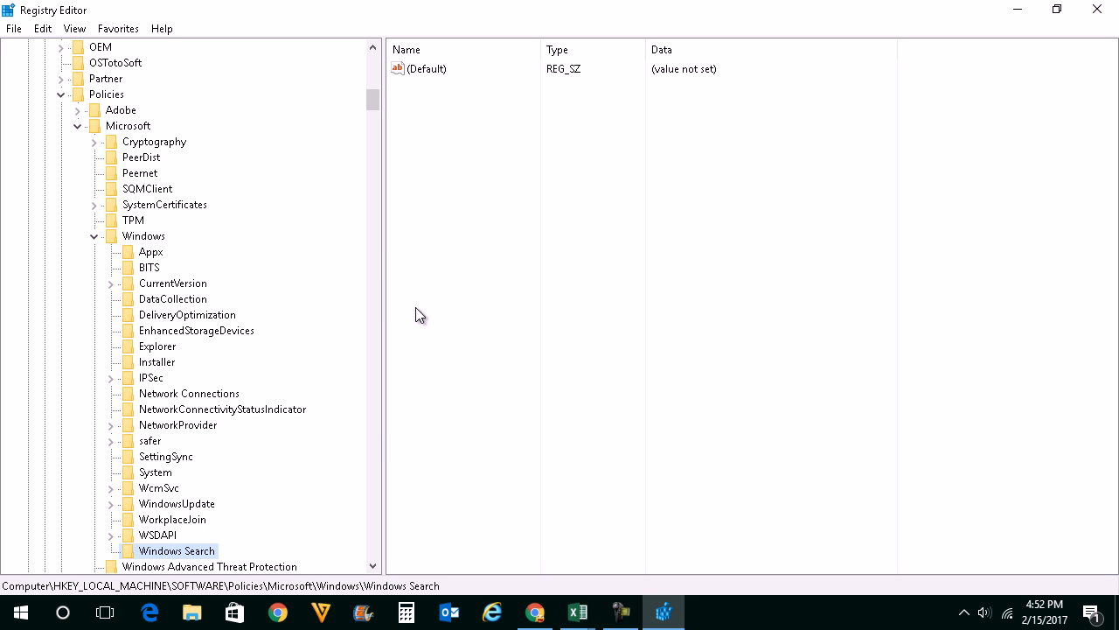
Add a DWORD (32-bit) value named AllowCortana with data 0 to Windows Search
{"action": "right_click", "coordinate": [419, 315]}
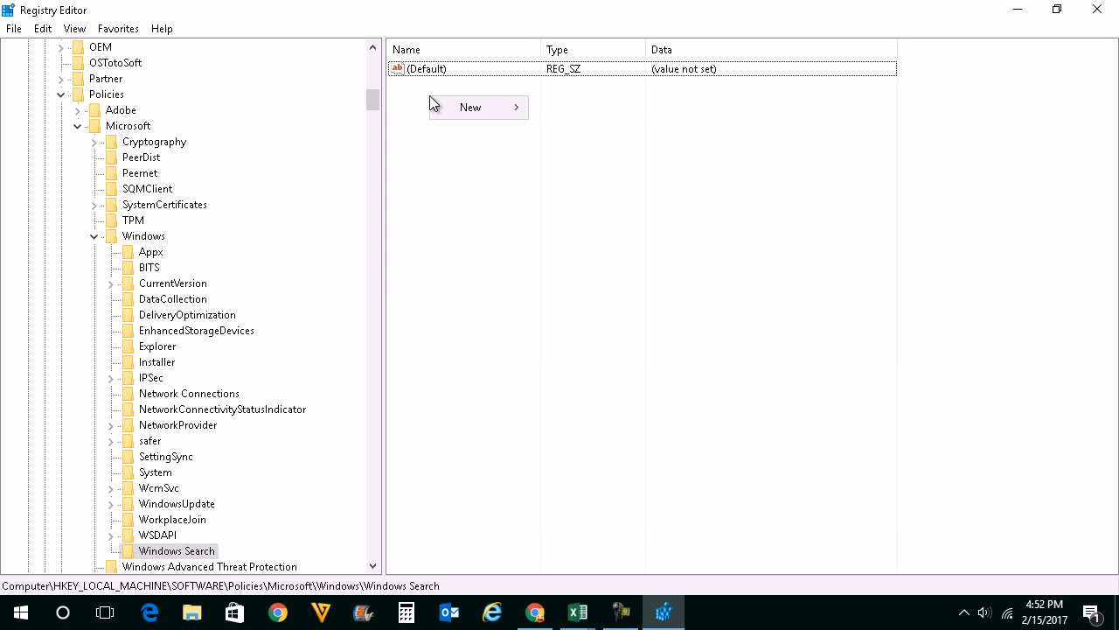
{"action": "mouse_move", "coordinate": [470, 107]}
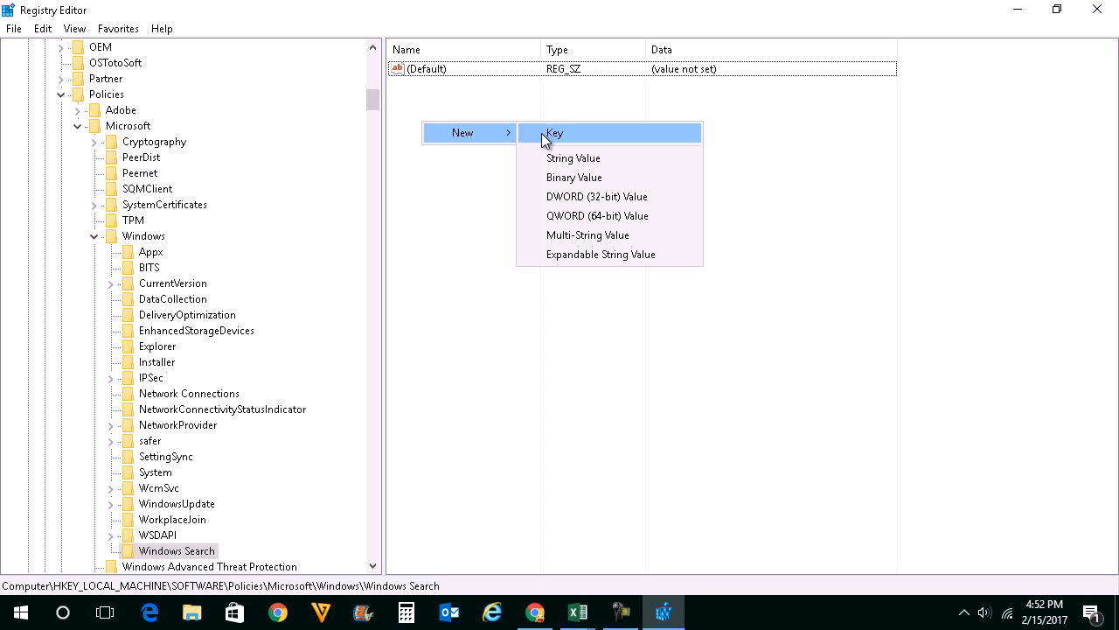
{"action": "mouse_move", "coordinate": [599, 196]}
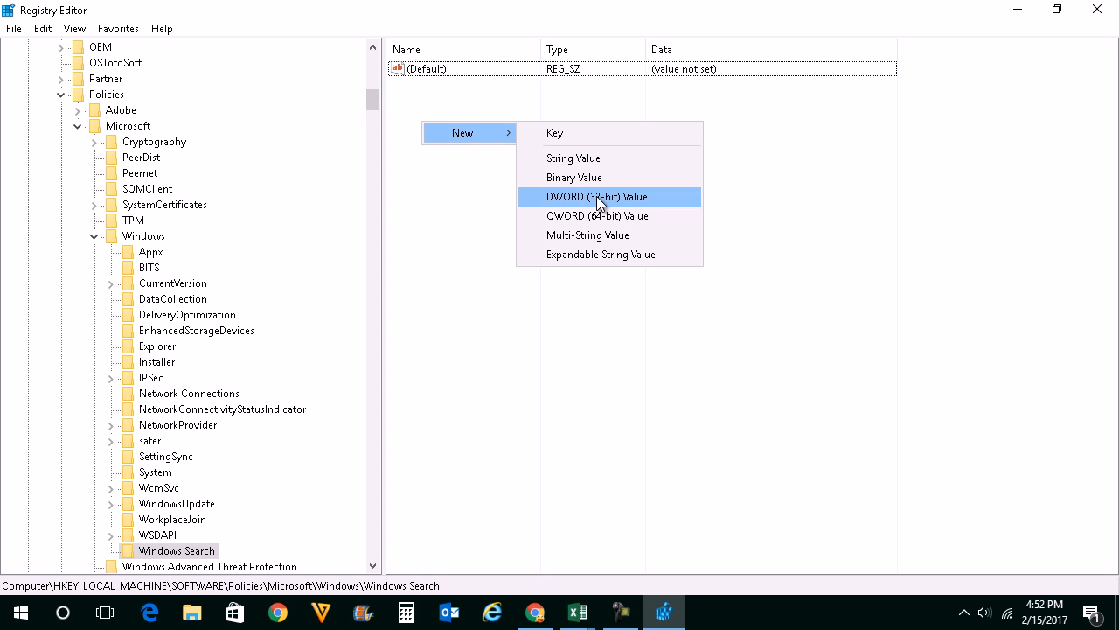
{"action": "mouse_move", "coordinate": [577, 216]}
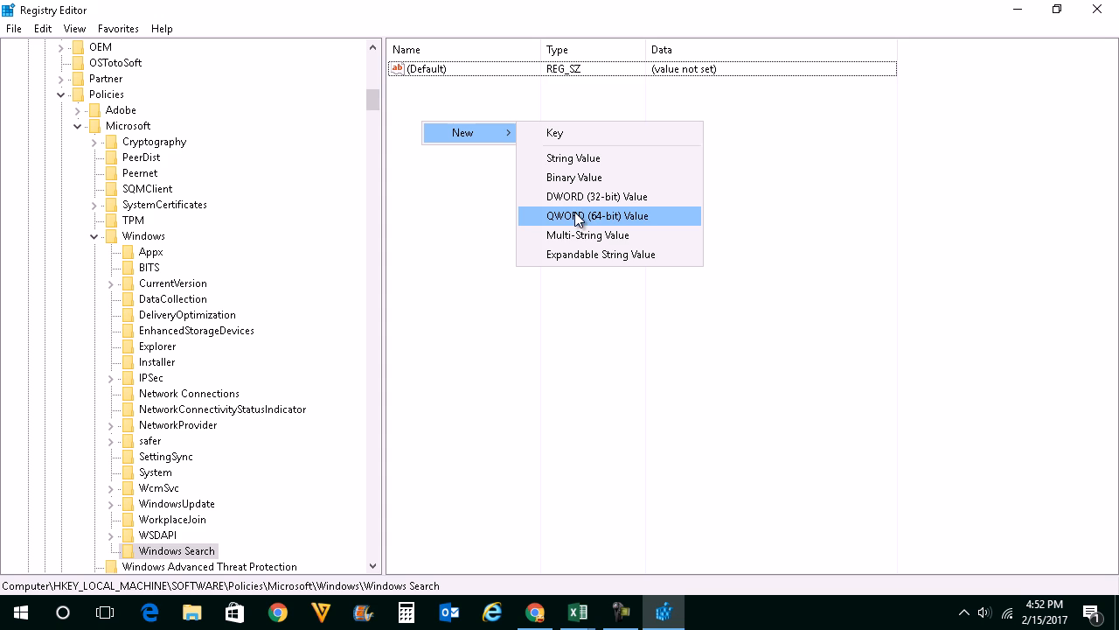
{"action": "mouse_move", "coordinate": [608, 226]}
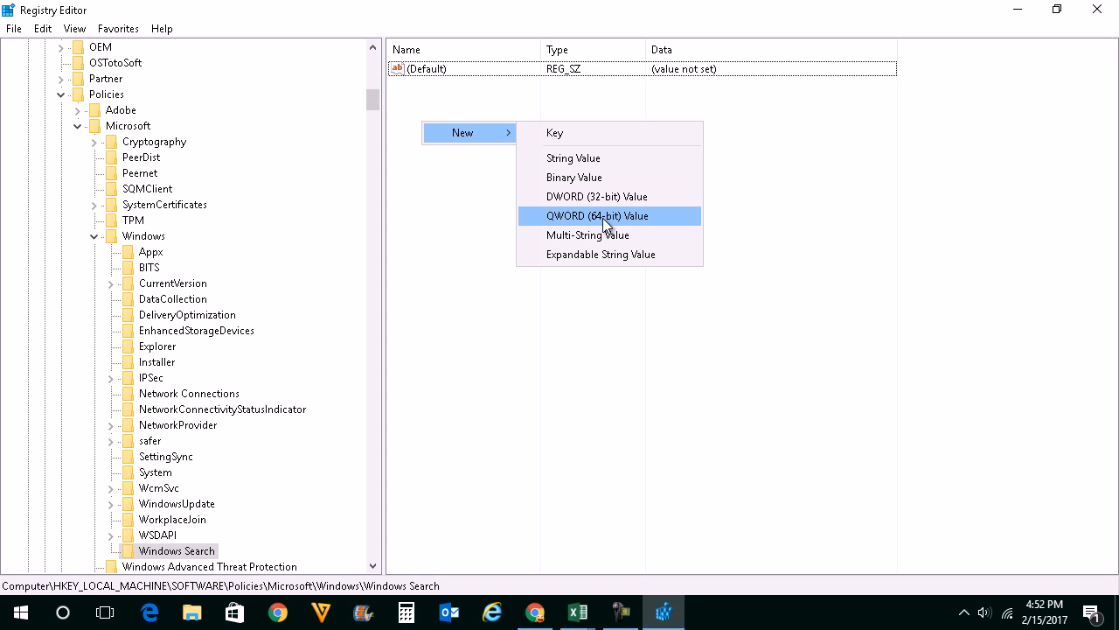
{"action": "mouse_move", "coordinate": [607, 218]}
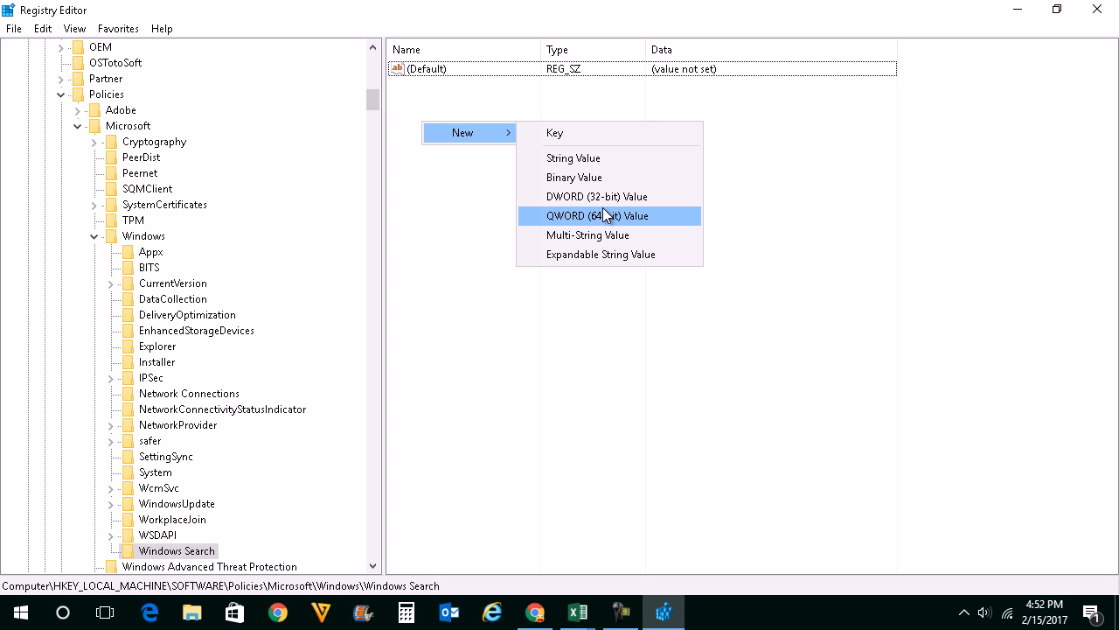
{"action": "mouse_move", "coordinate": [597, 196]}
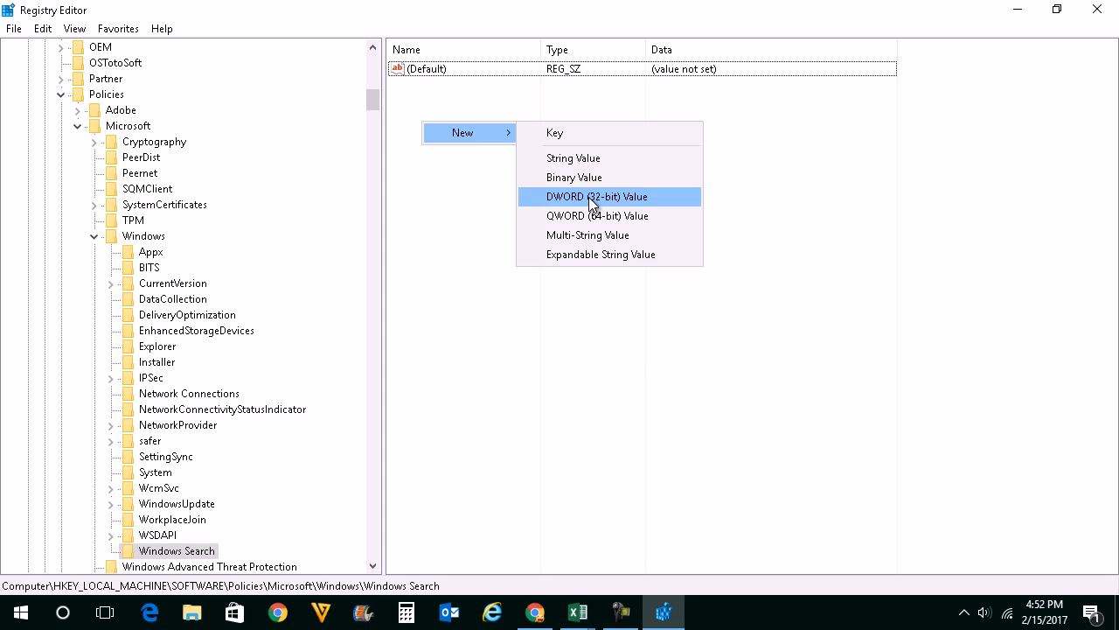
{"action": "left_click", "coordinate": [597, 196]}
{"action": "type", "text": "AllowC"}
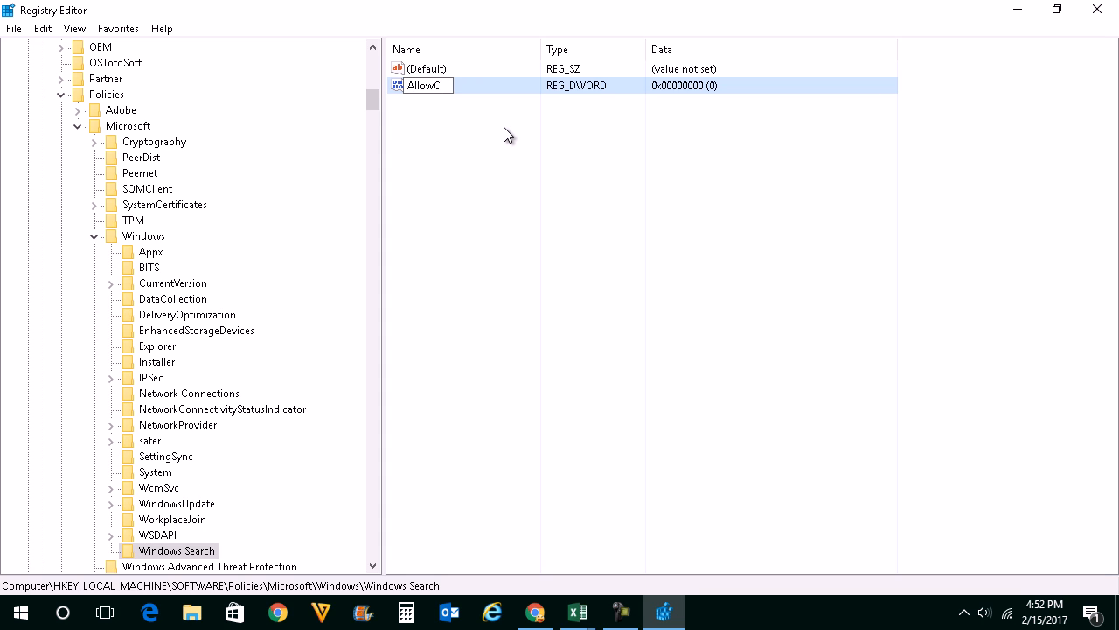
{"action": "type", "text": "ortana"}
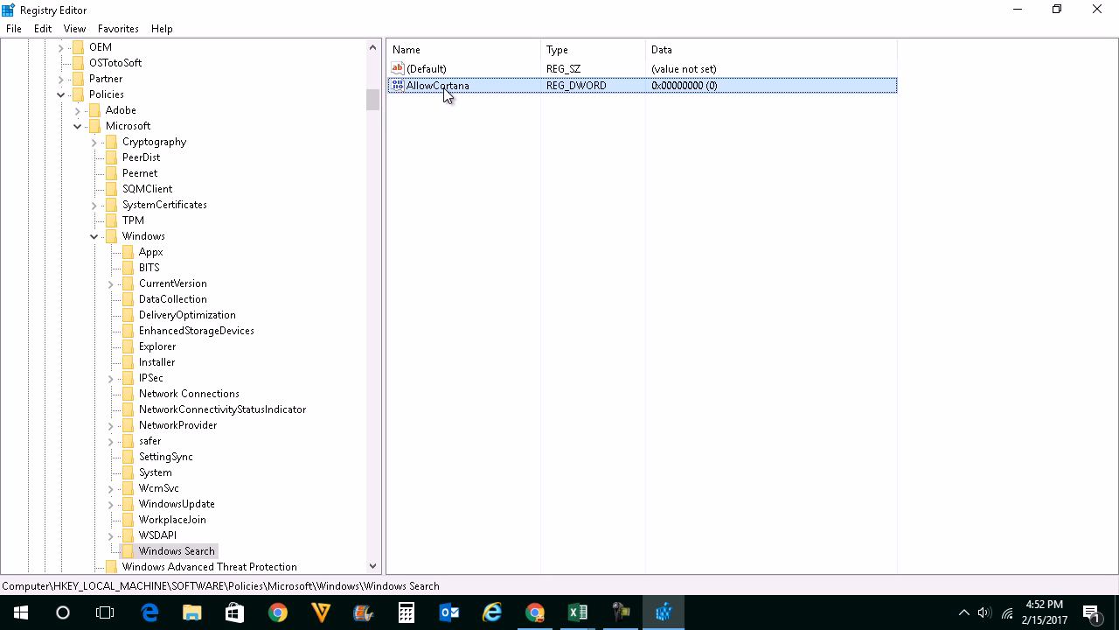
{"action": "double_click", "coordinate": [438, 85]}
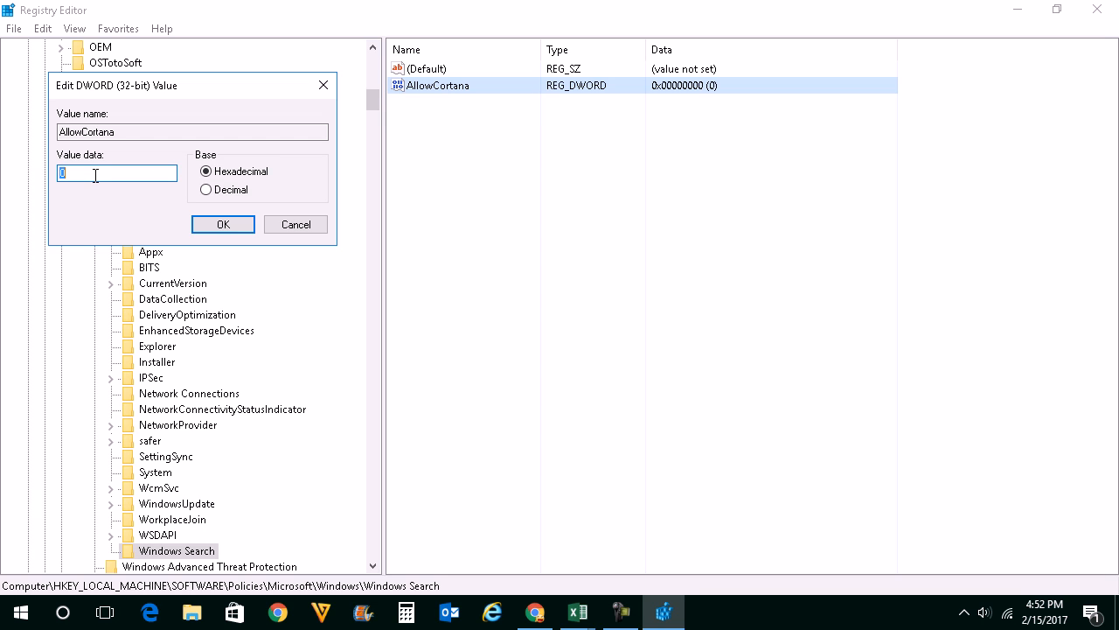
{"action": "left_click", "coordinate": [223, 224]}
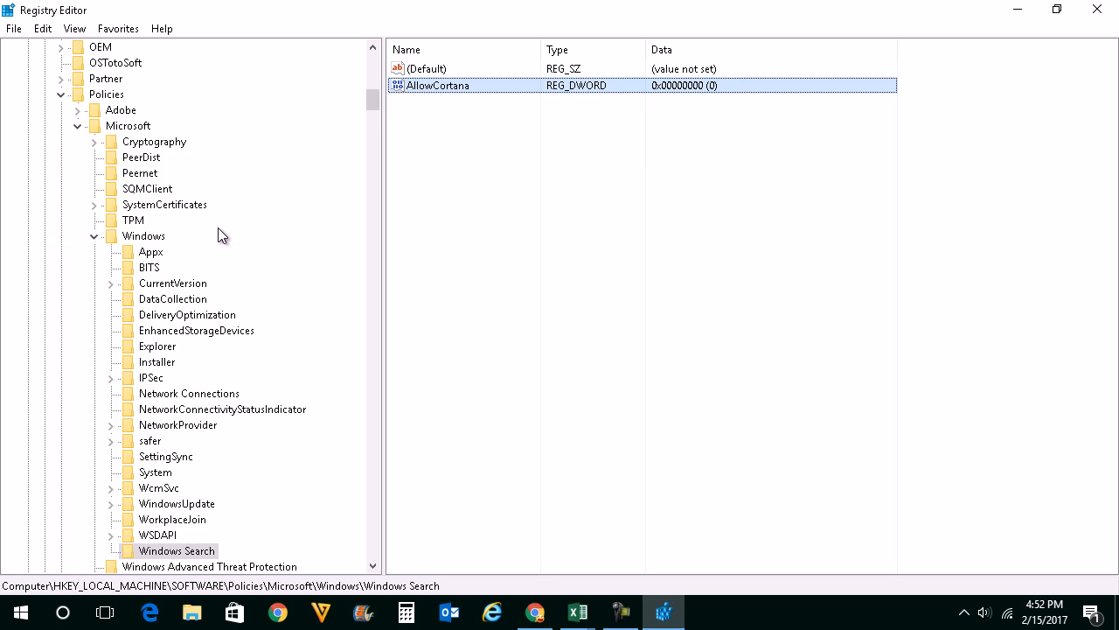
{"action": "mouse_move", "coordinate": [492, 205]}
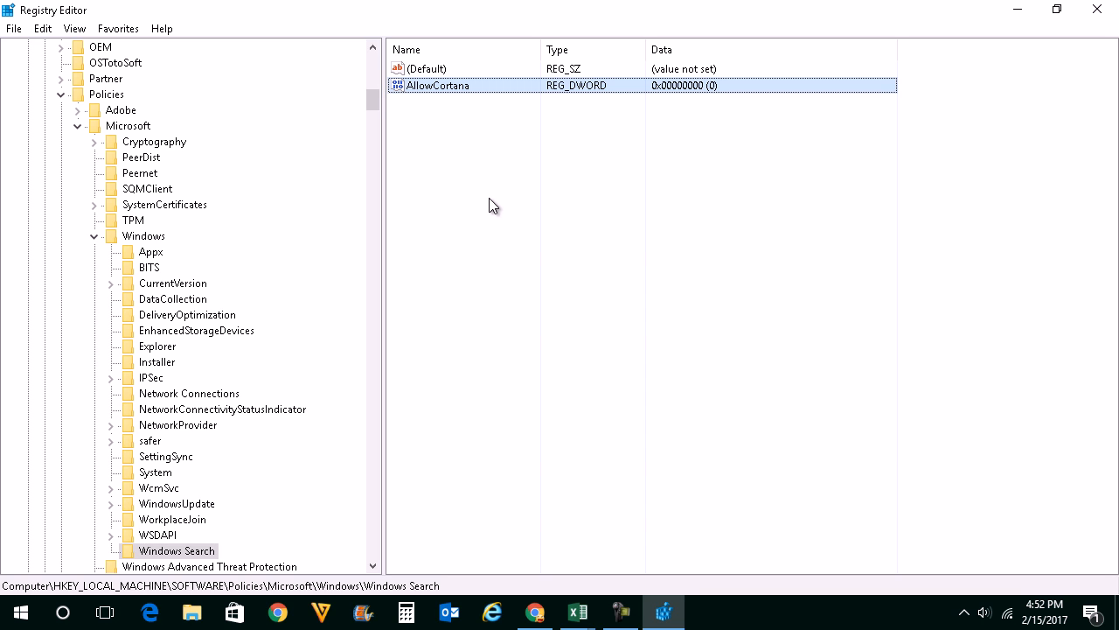
{"action": "mouse_move", "coordinate": [481, 312]}
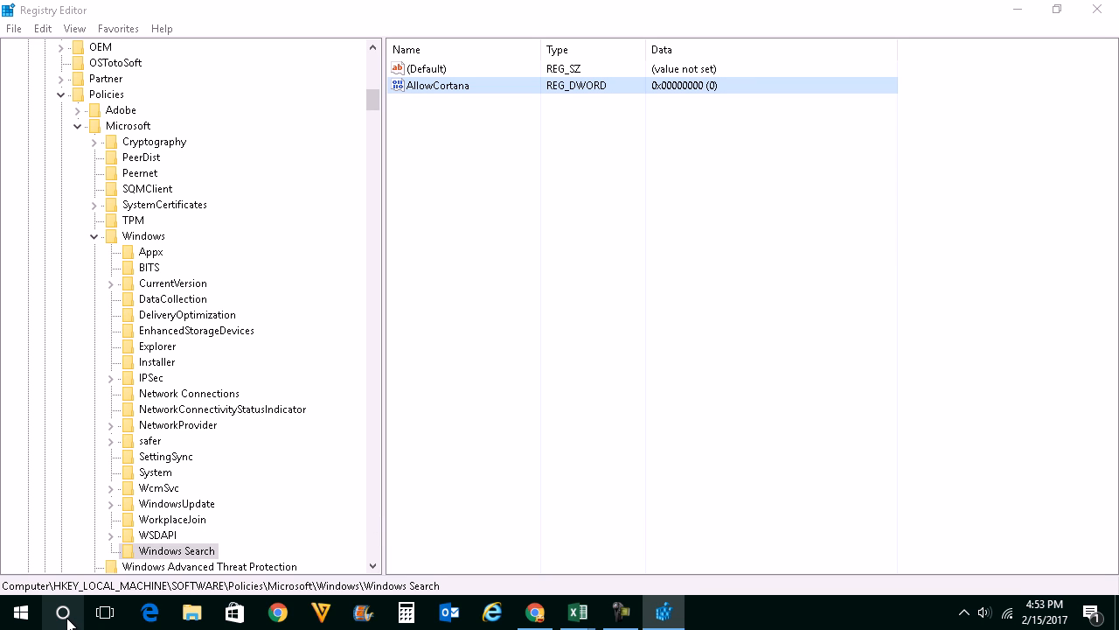
{"action": "left_click", "coordinate": [62, 611]}
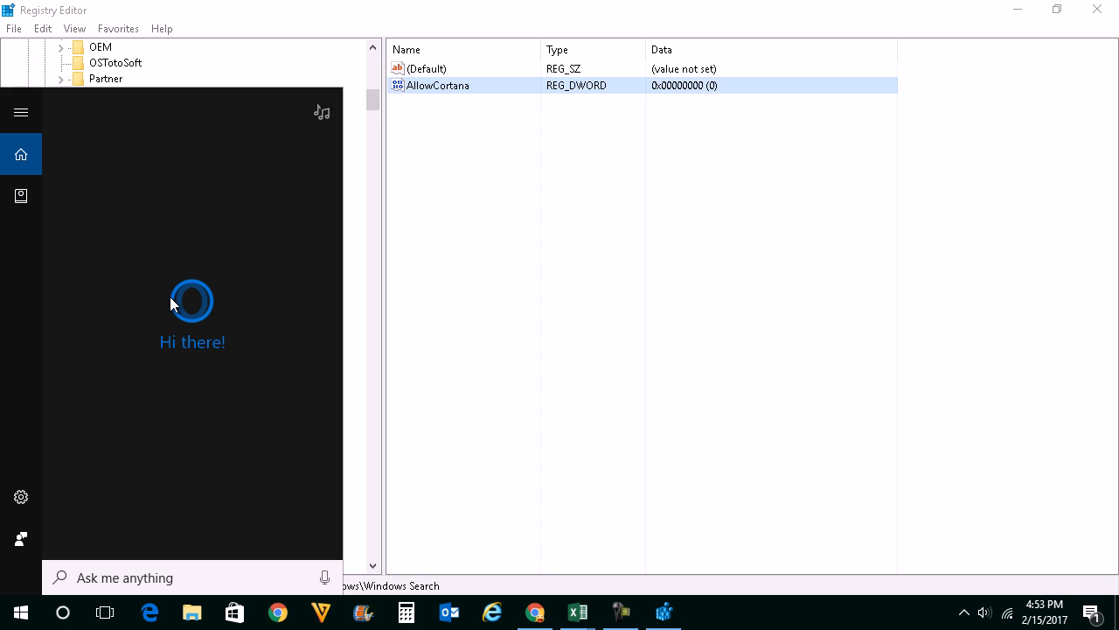
{"action": "mouse_move", "coordinate": [471, 301]}
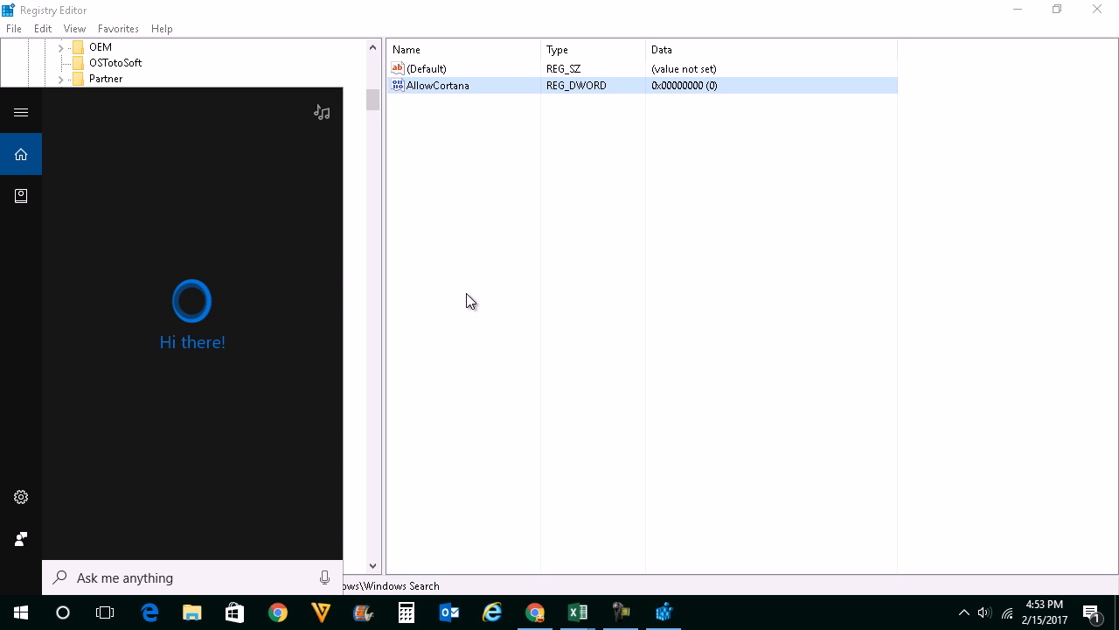
{"action": "left_click", "coordinate": [663, 611]}
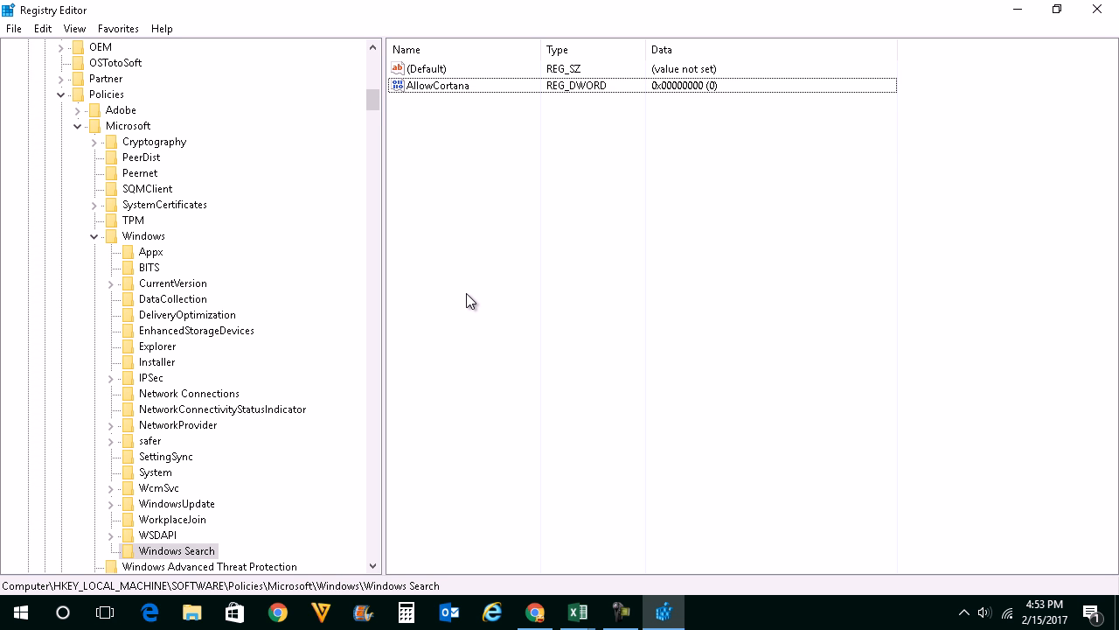
{"action": "mouse_move", "coordinate": [440, 560]}
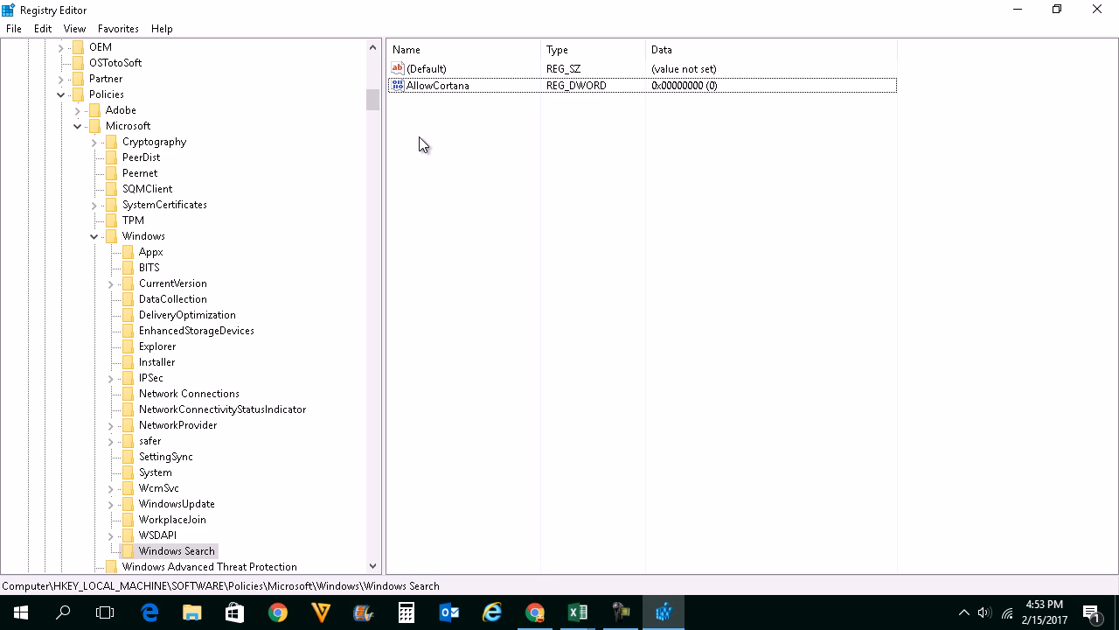
Check AllowCortana stays at 0, then delete the Windows Search key
{"action": "double_click", "coordinate": [437, 85]}
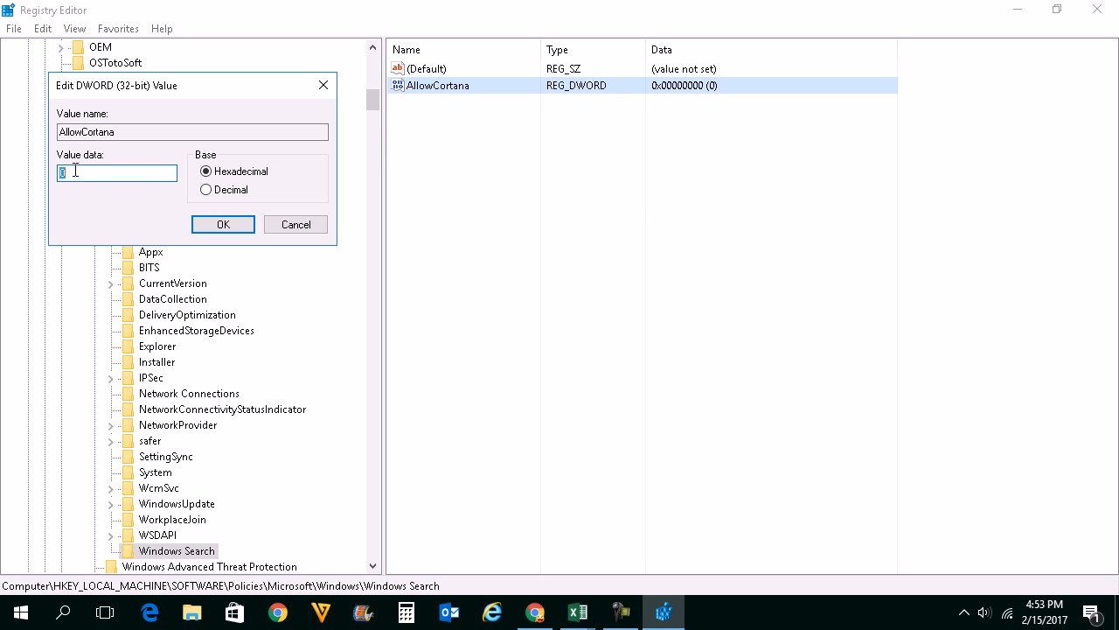
{"action": "left_click", "coordinate": [222, 224]}
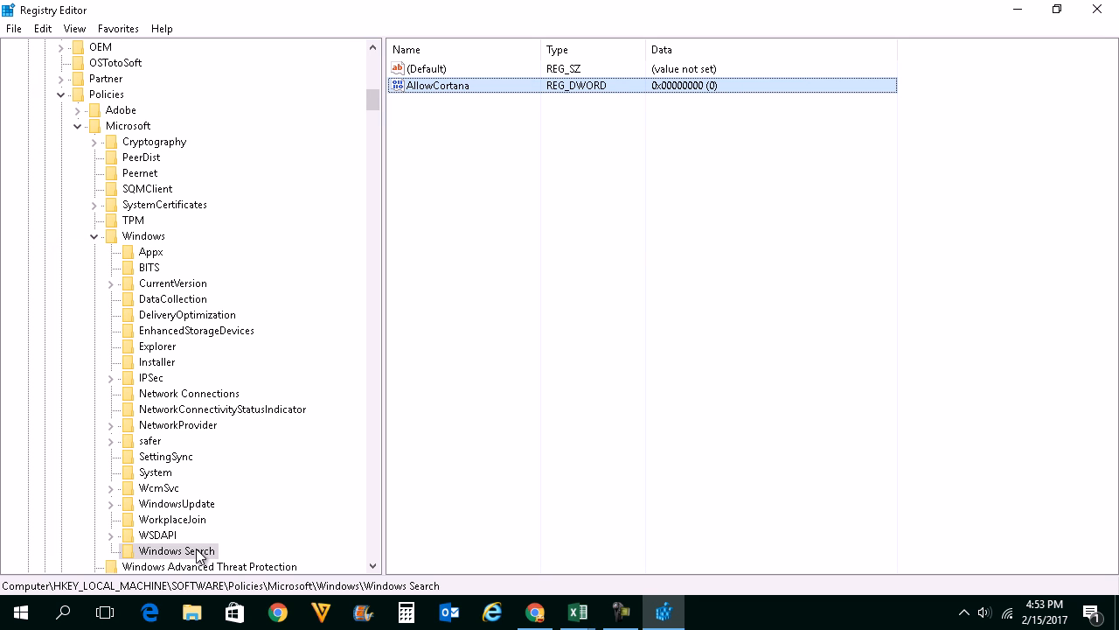
{"action": "right_click", "coordinate": [177, 549]}
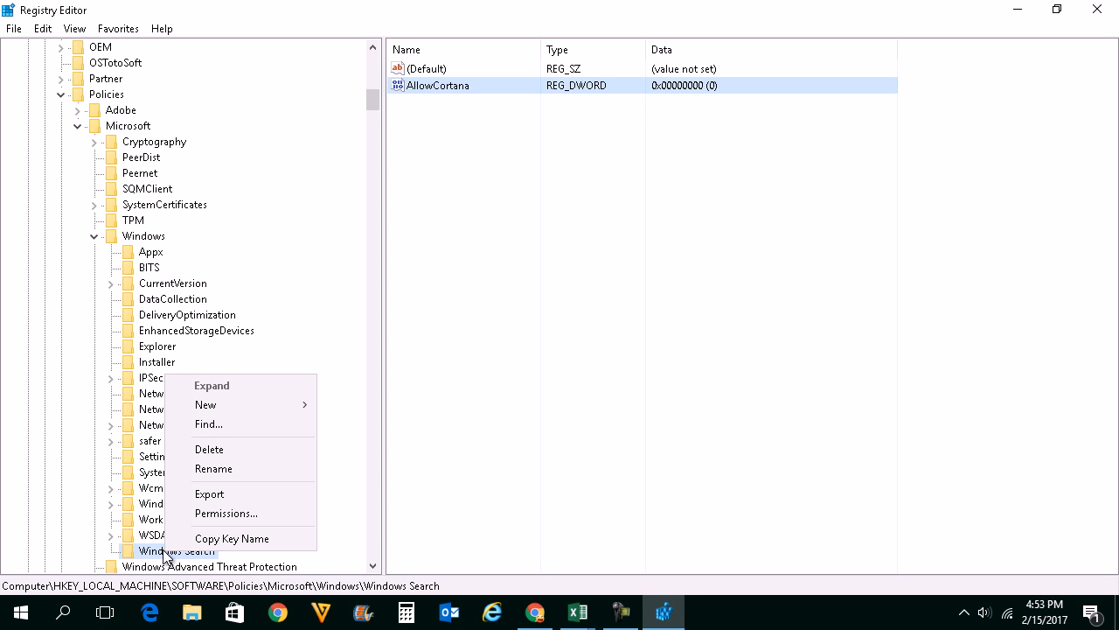
{"action": "left_click", "coordinate": [209, 449]}
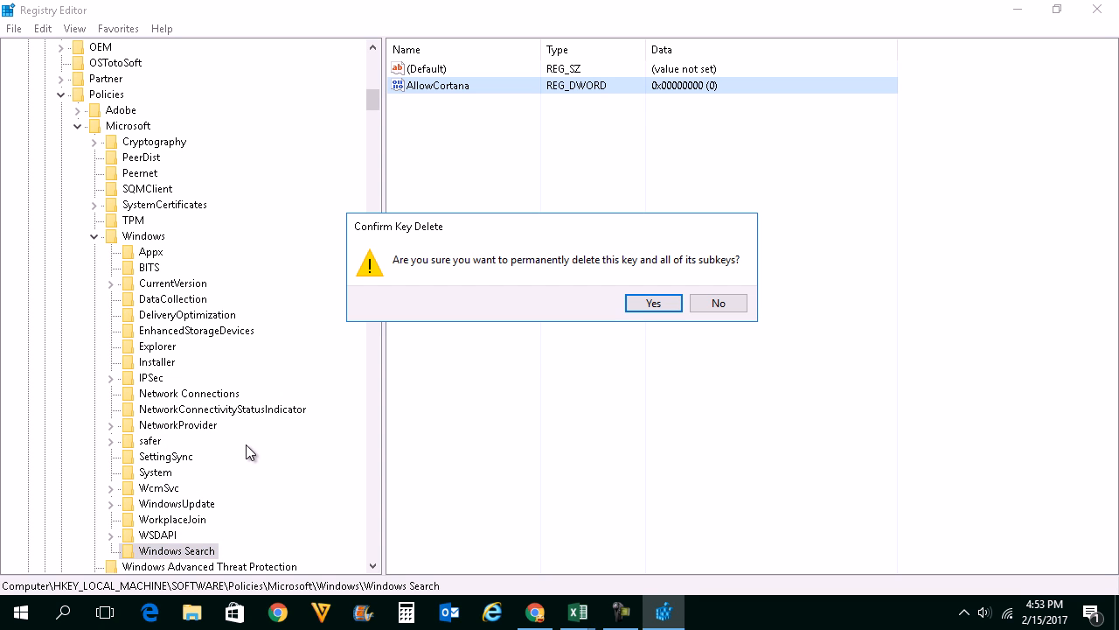
{"action": "left_click", "coordinate": [653, 303]}
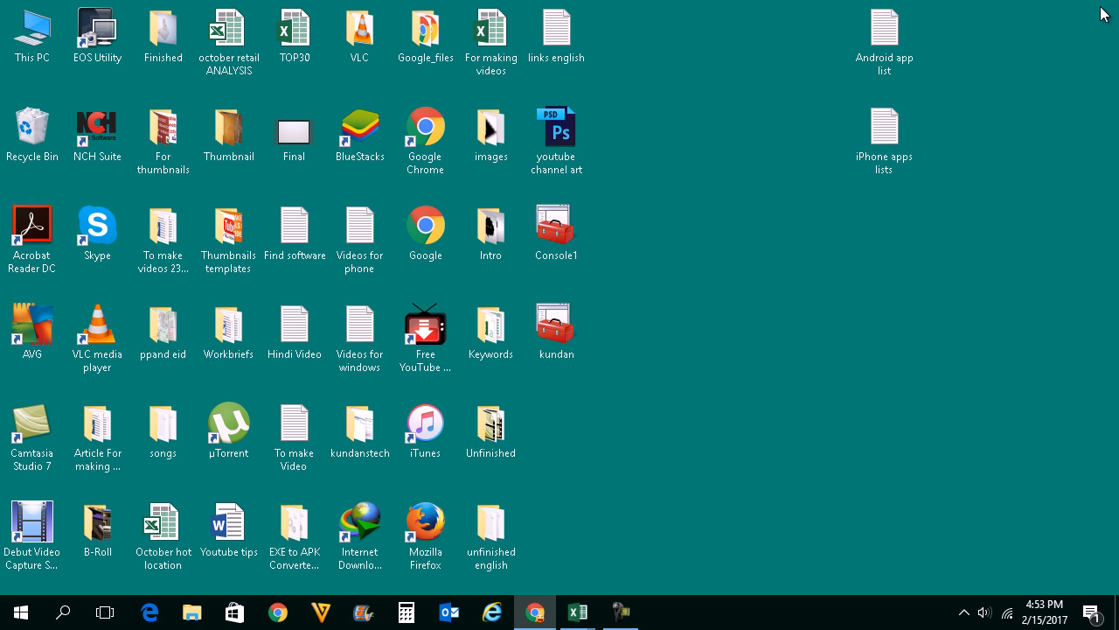
{"action": "mouse_move", "coordinate": [266, 571]}
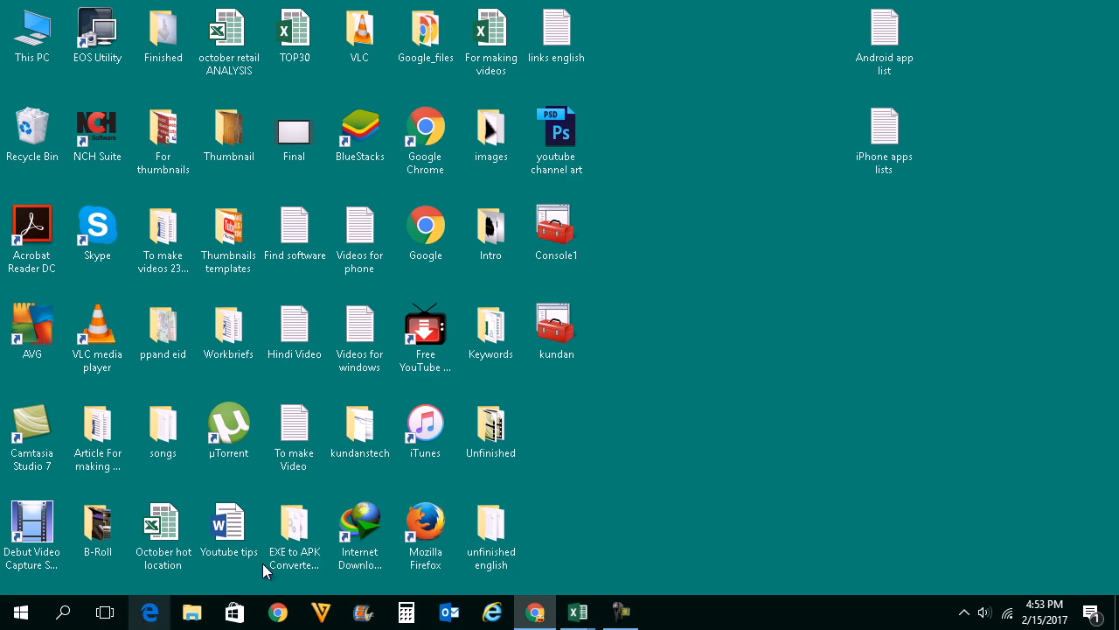
{"action": "mouse_move", "coordinate": [708, 465]}
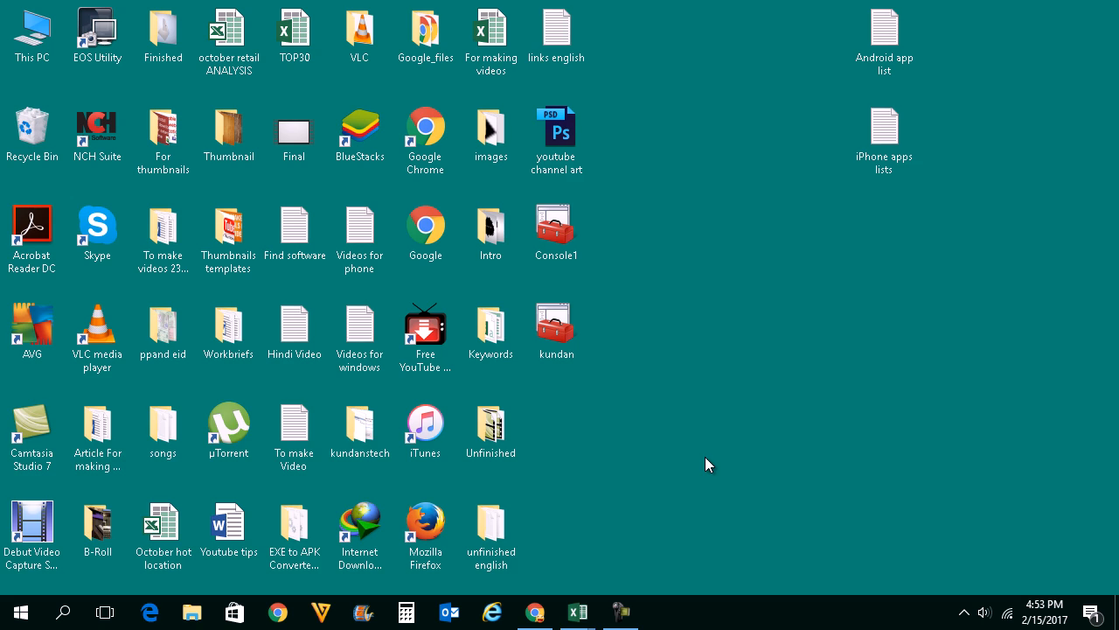
Launch gpedit.msc from the Run box
{"action": "type", "text": "gpl"}
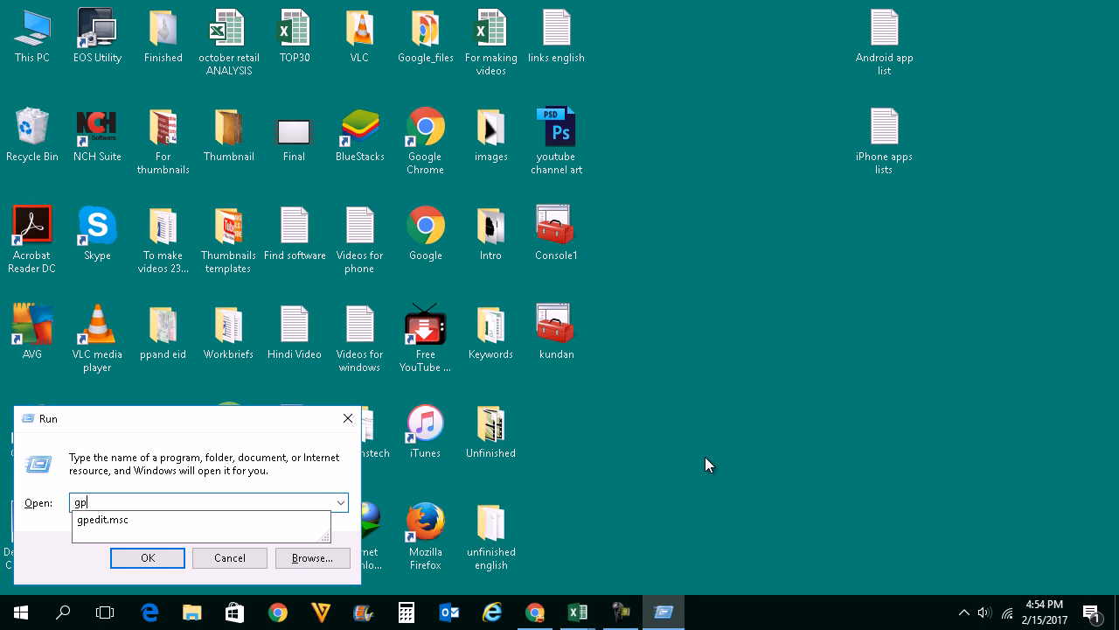
{"action": "type", "text": "e"}
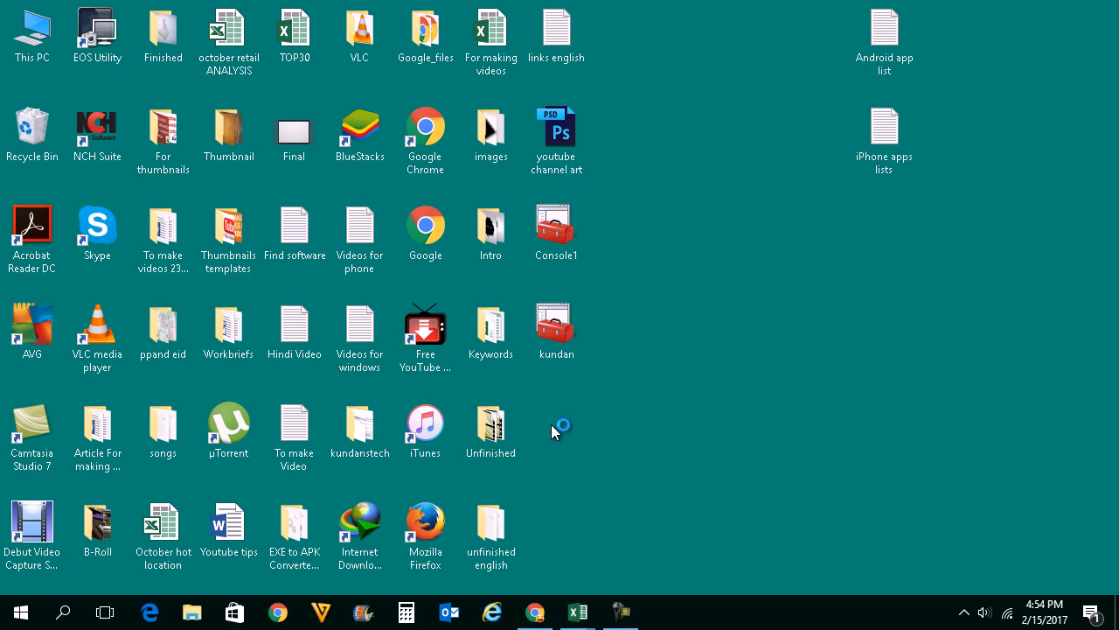
Maximize the editor, dismiss the warning, and expand Computer Configuration down to Windows Components
{"action": "left_click", "coordinate": [490, 331]}
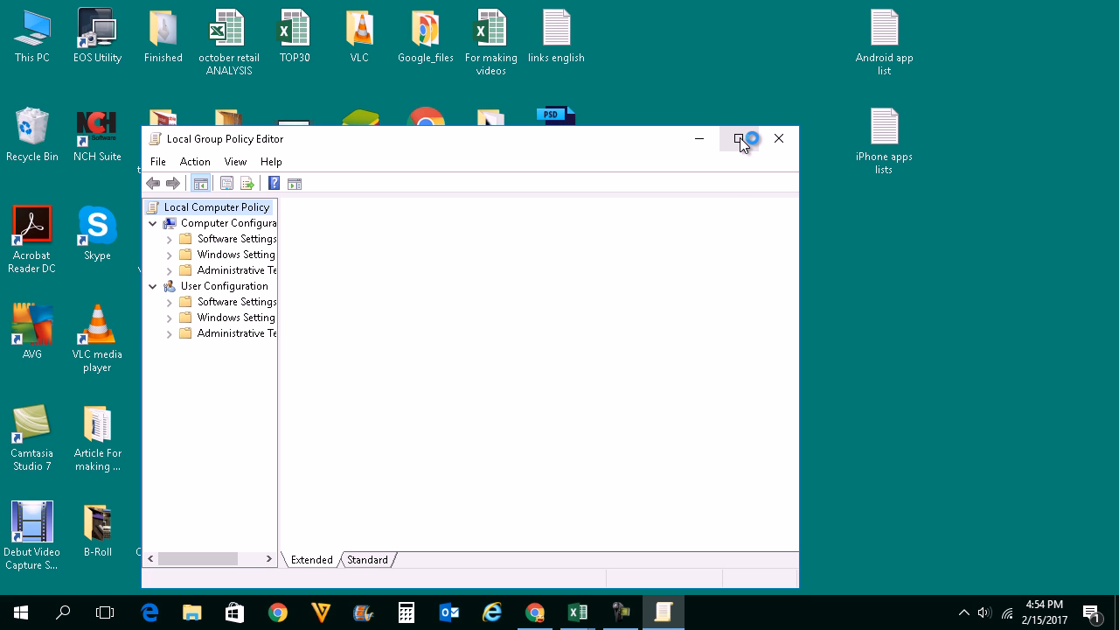
{"action": "mouse_move", "coordinate": [740, 138]}
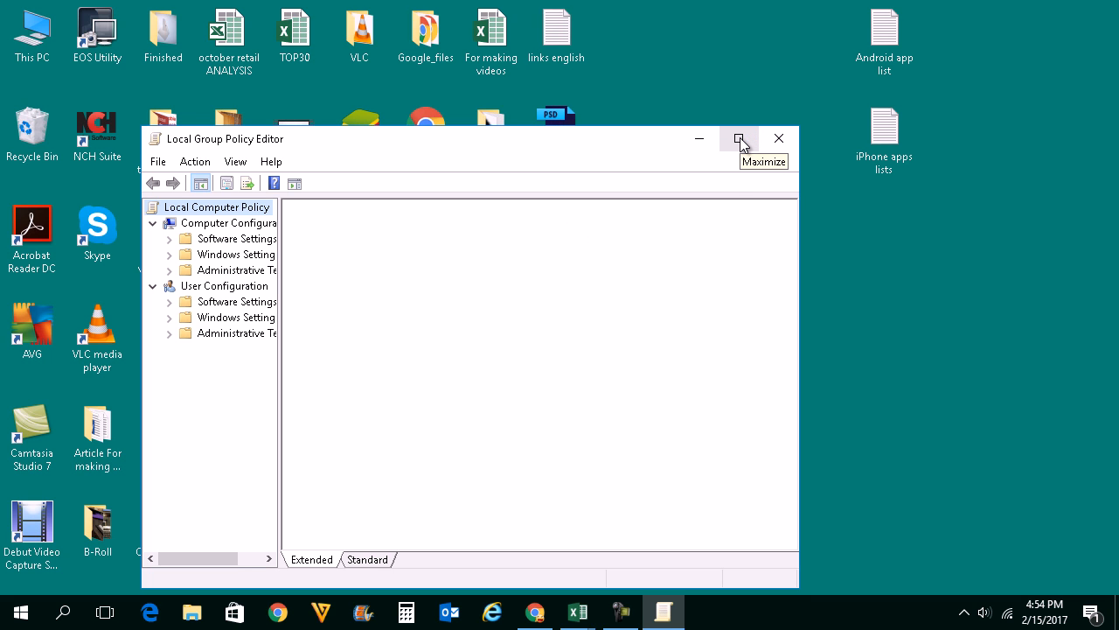
{"action": "left_click", "coordinate": [739, 138]}
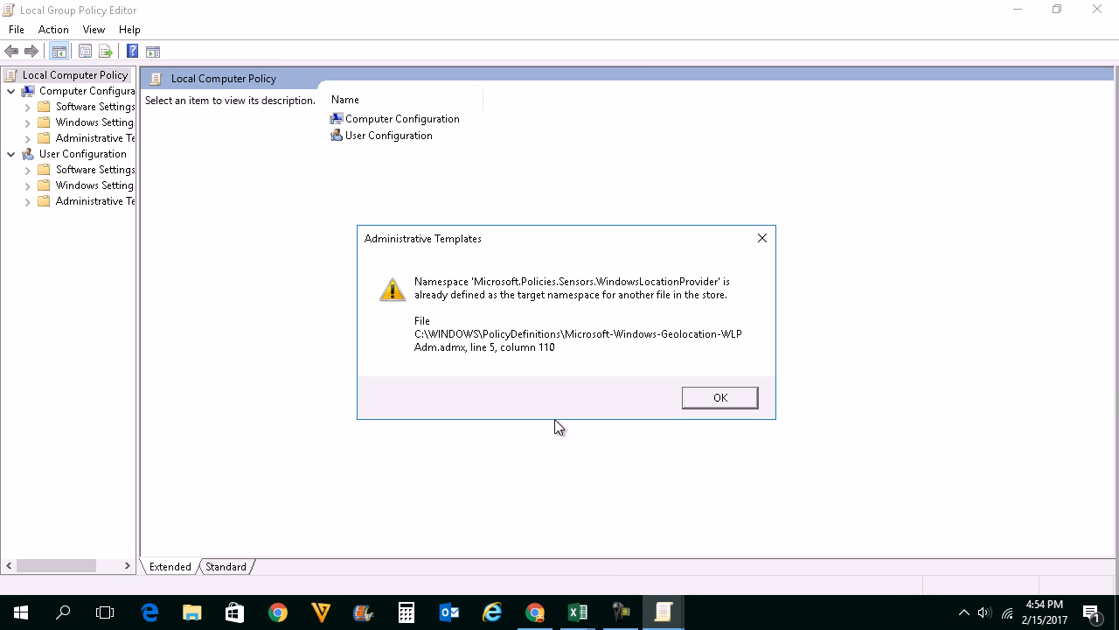
{"action": "left_click", "coordinate": [719, 397]}
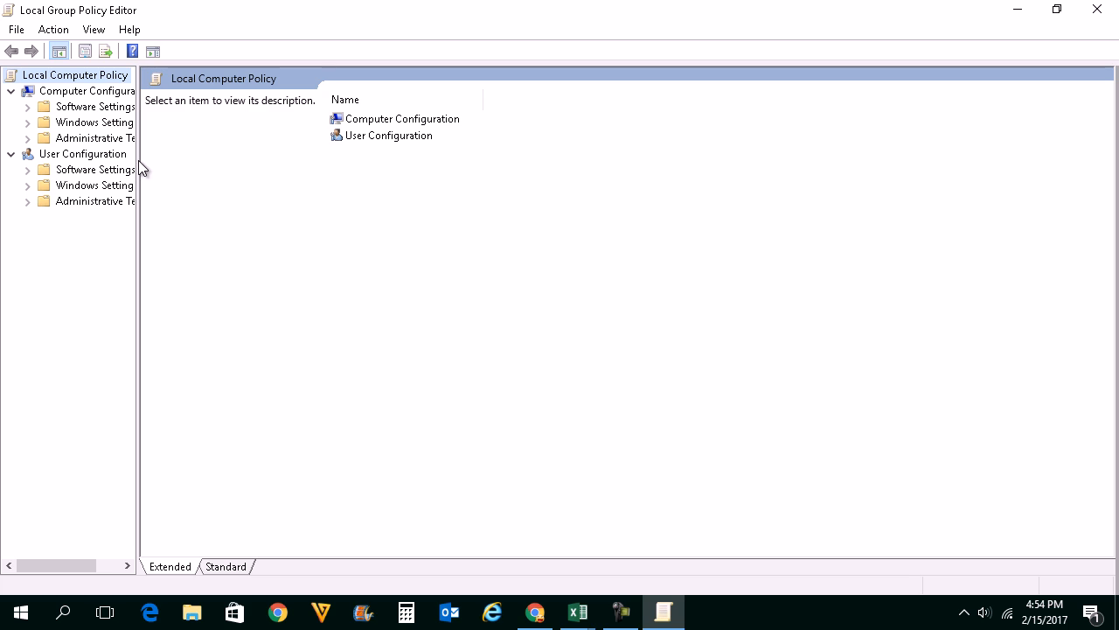
{"action": "left_click_drag", "start_coordinate": [140, 167], "coordinate": [300, 166]}
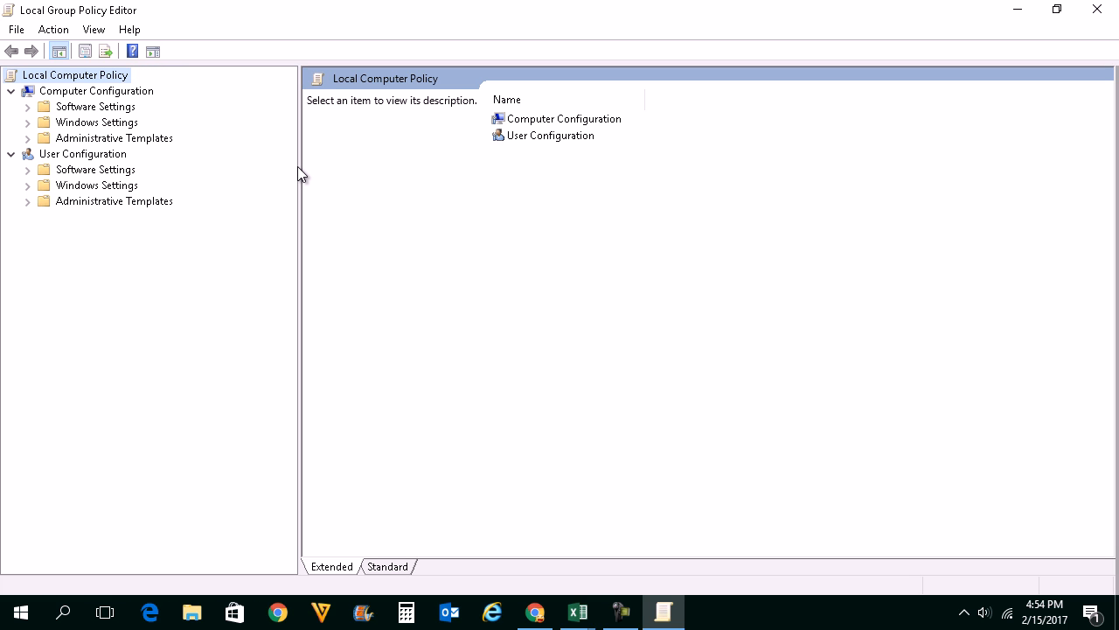
{"action": "mouse_move", "coordinate": [7, 137]}
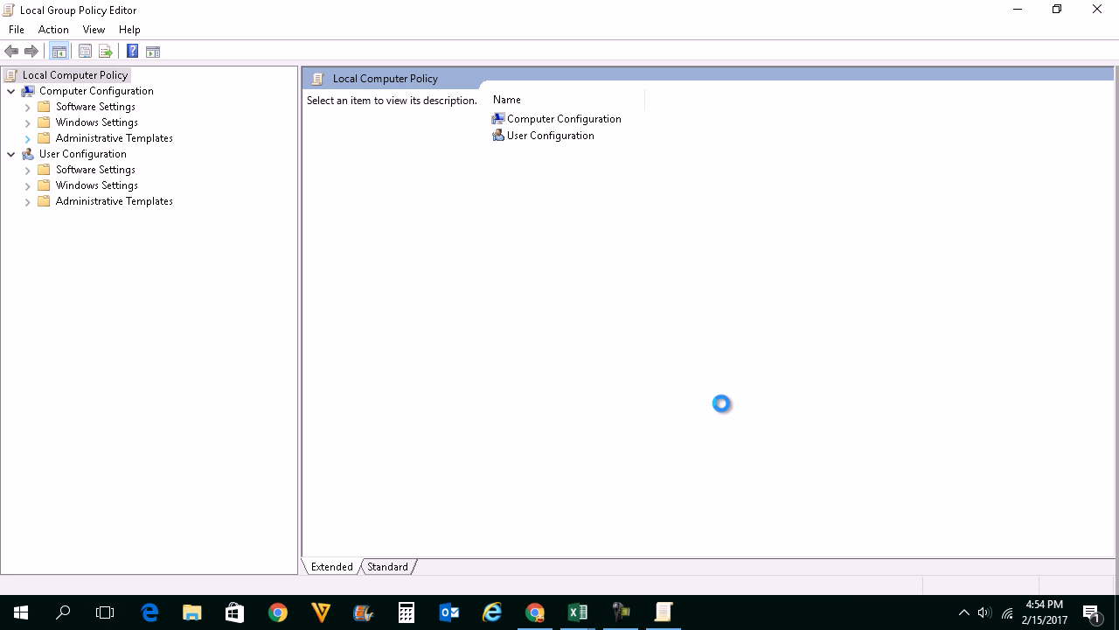
{"action": "left_click", "coordinate": [27, 137]}
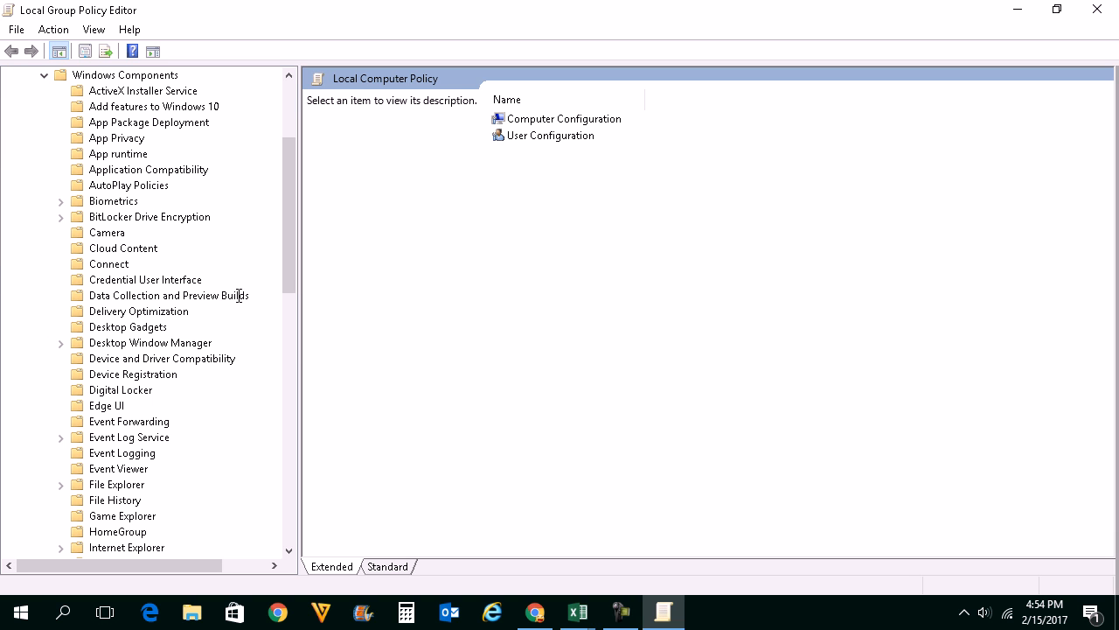
{"action": "scroll", "scroll_direction": "down", "scroll_amount": 3}
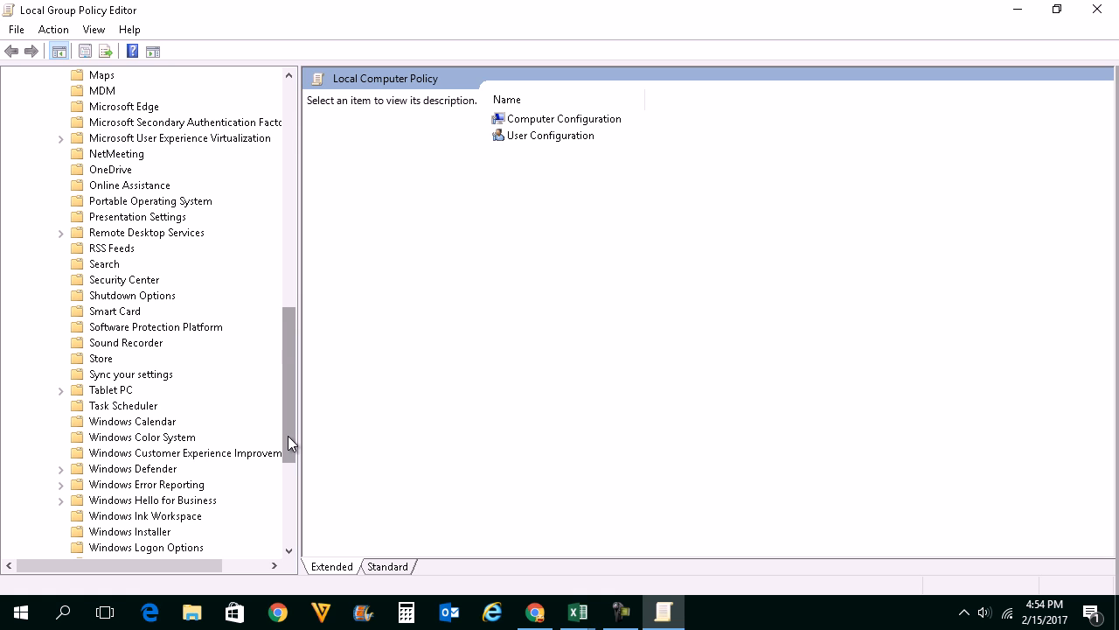
{"action": "scroll", "scroll_direction": "down", "scroll_amount": 3}
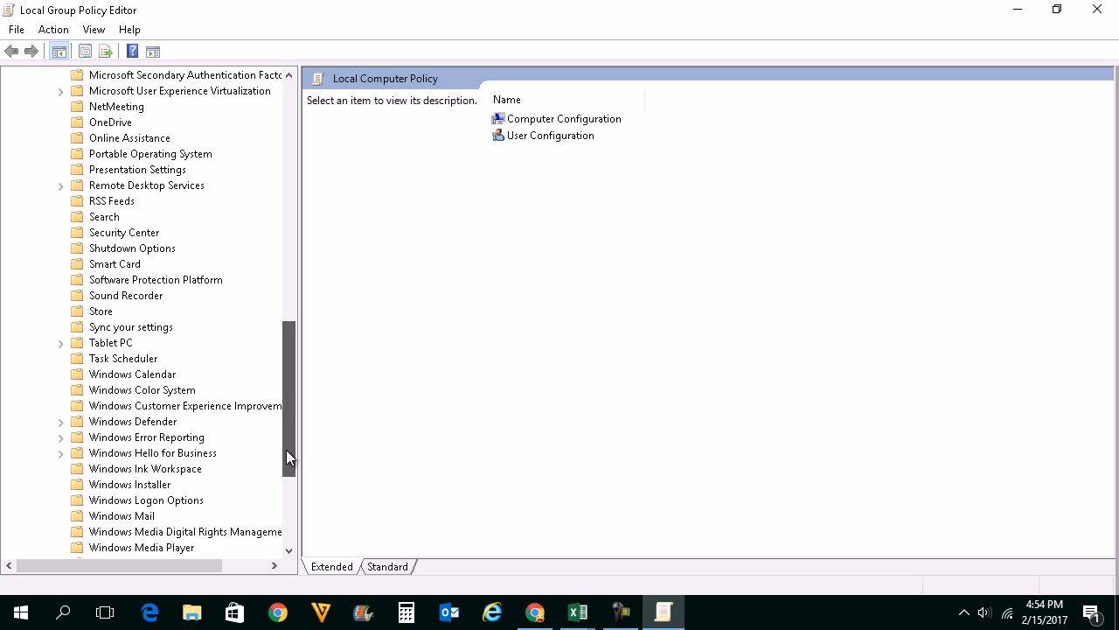
Open the Allow Cortana setting in the Search policy folder
{"action": "left_click", "coordinate": [104, 216]}
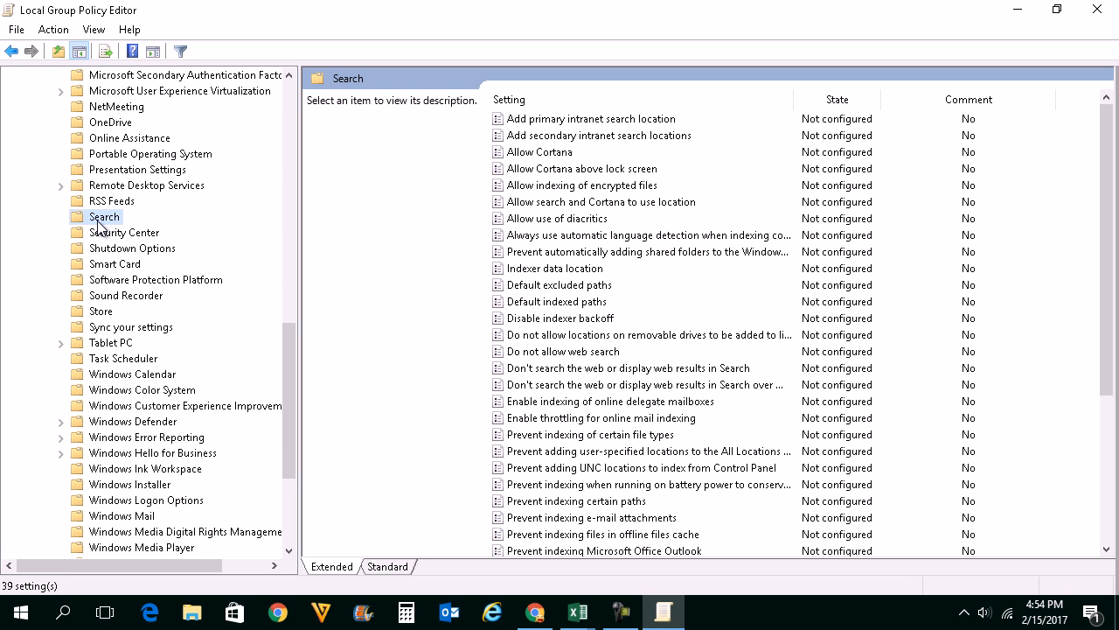
{"action": "left_click", "coordinate": [540, 151]}
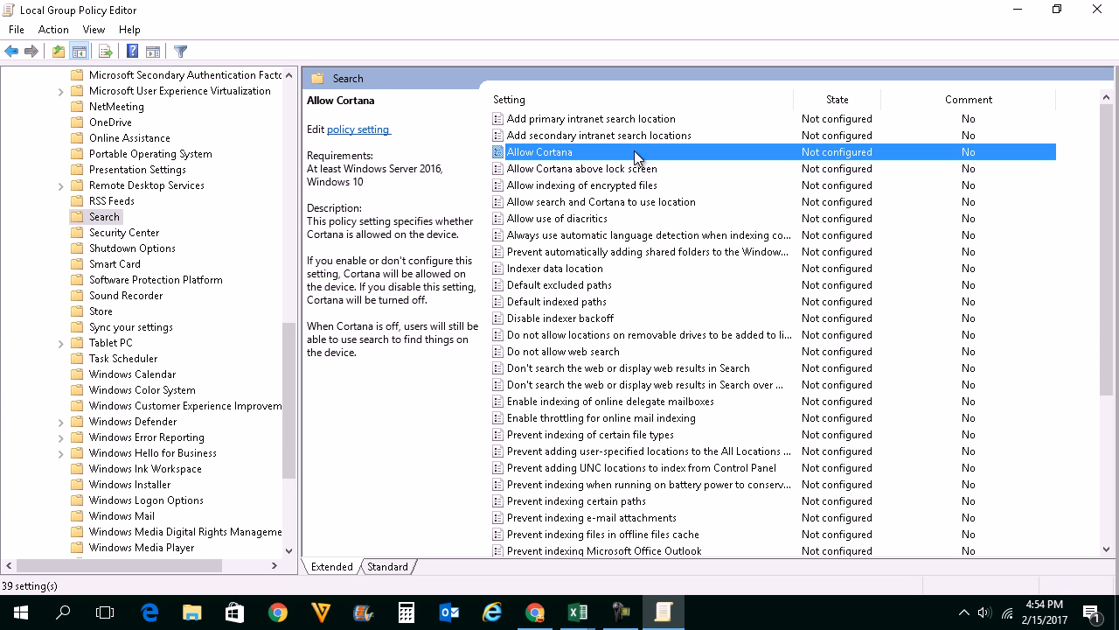
{"action": "right_click", "coordinate": [539, 151]}
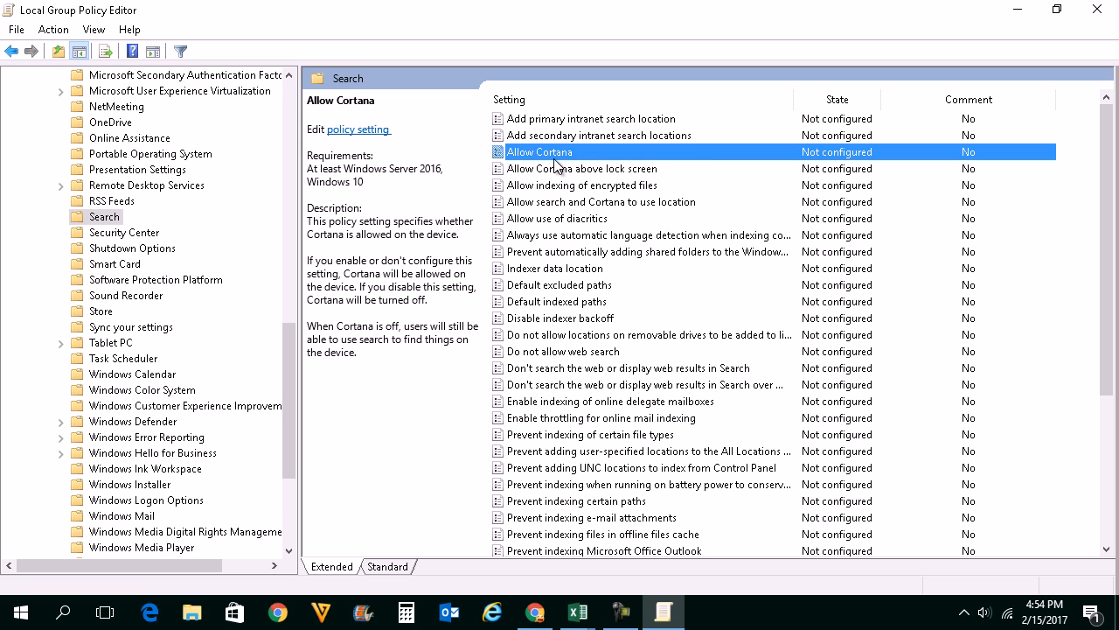
{"action": "double_click", "coordinate": [540, 151]}
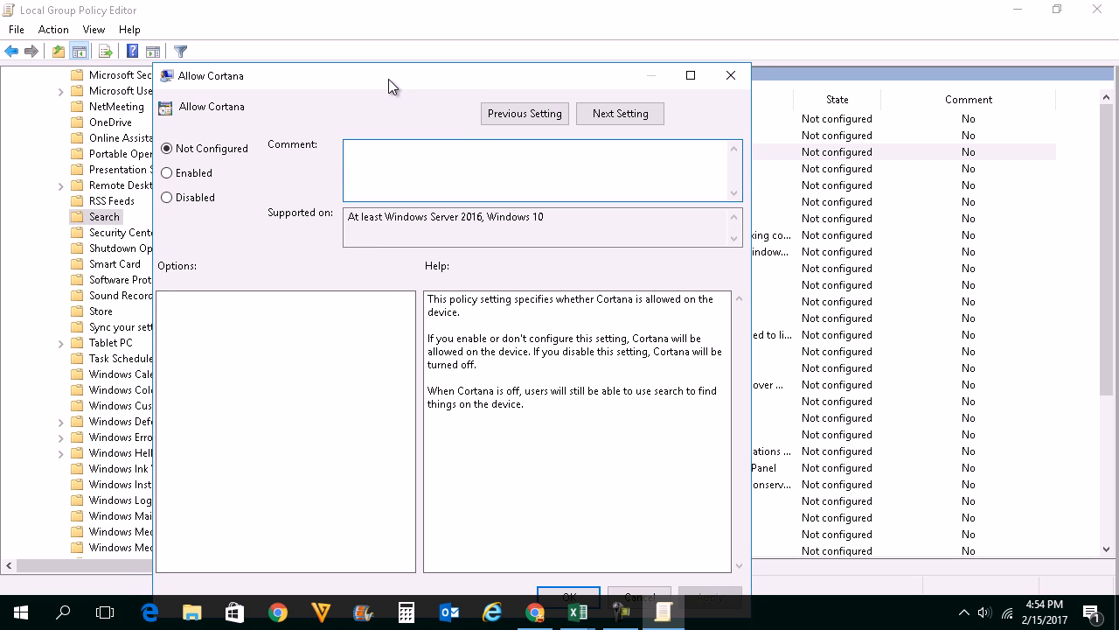
Choose Disabled in the Allow Cortana policy dialog
{"action": "left_click", "coordinate": [166, 148]}
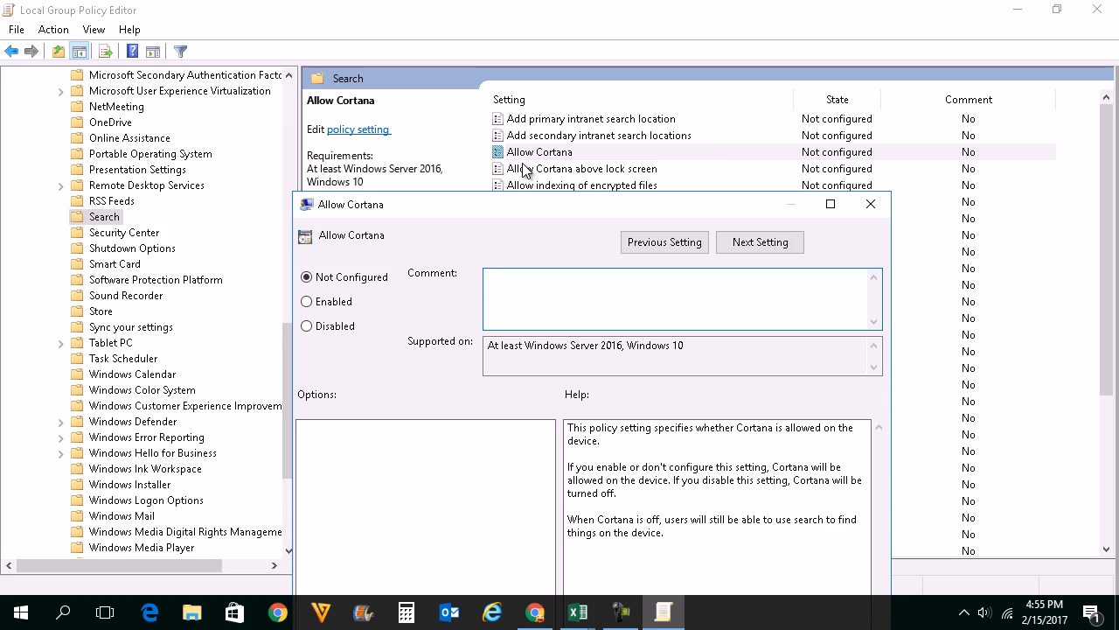
{"action": "left_click", "coordinate": [307, 326]}
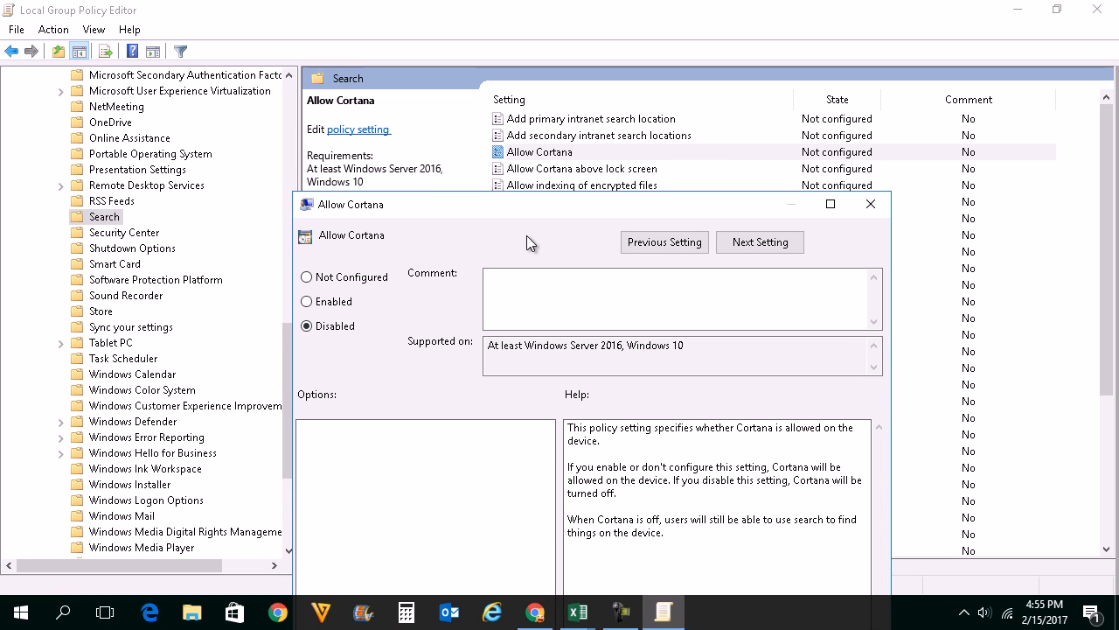